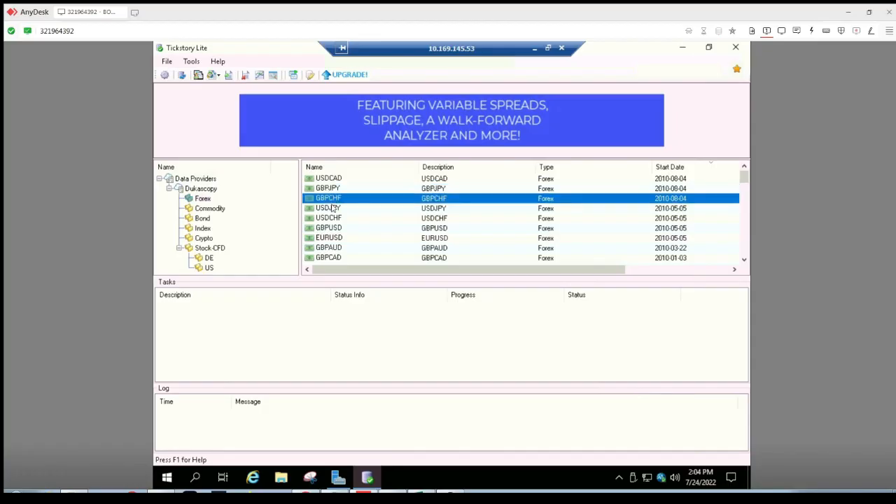
# In Tickstory Lite, review the Forex pairs and their dates, then list the Commodity symbols
pyautogui.click(328, 238)
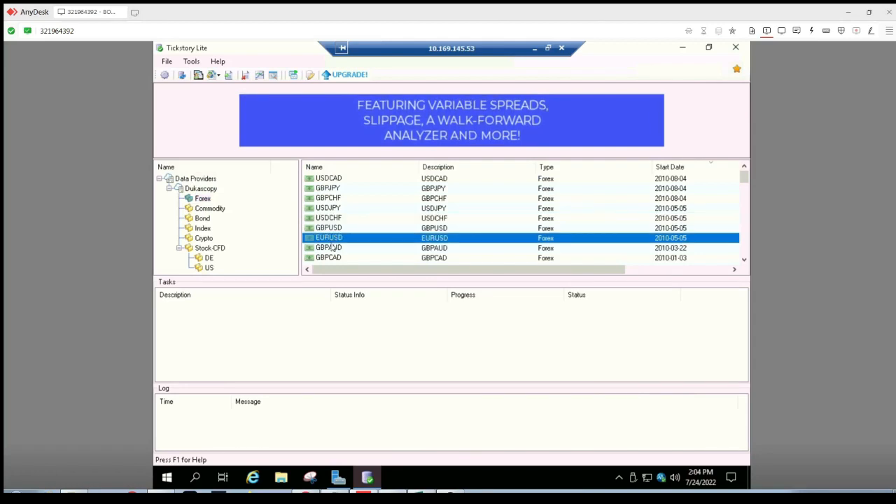
pyautogui.scroll(-3)
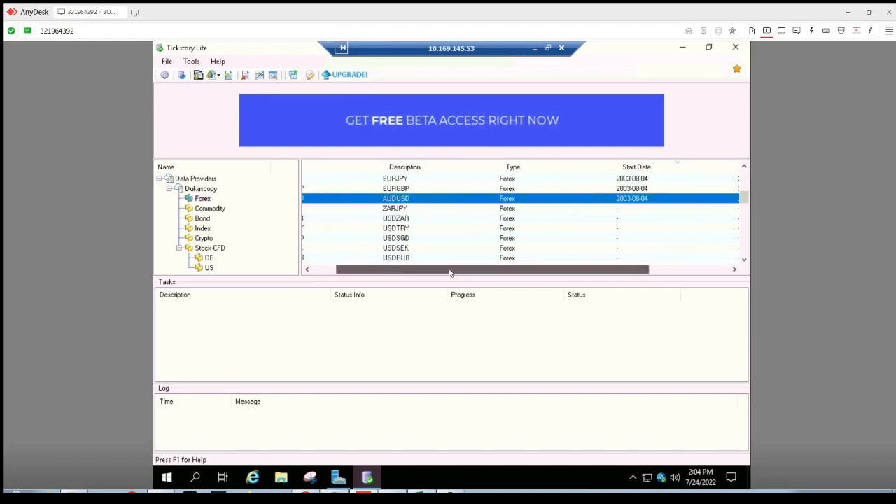
pyautogui.hscroll(3)
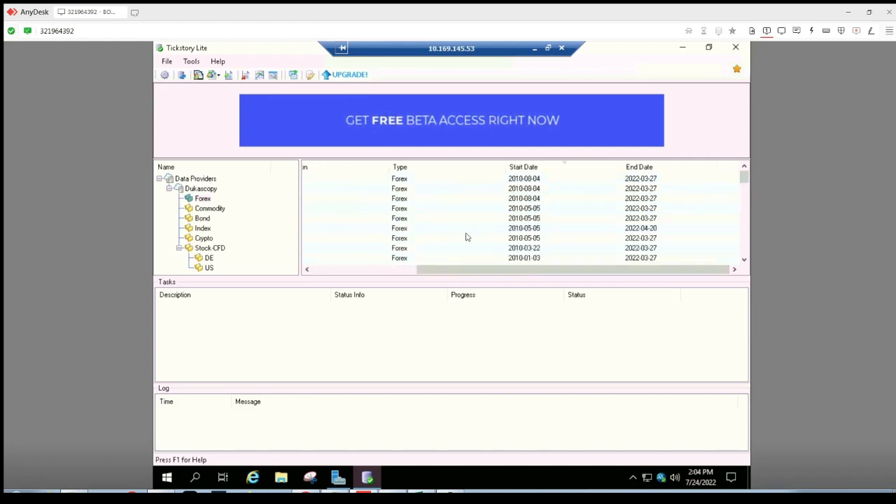
pyautogui.click(210, 208)
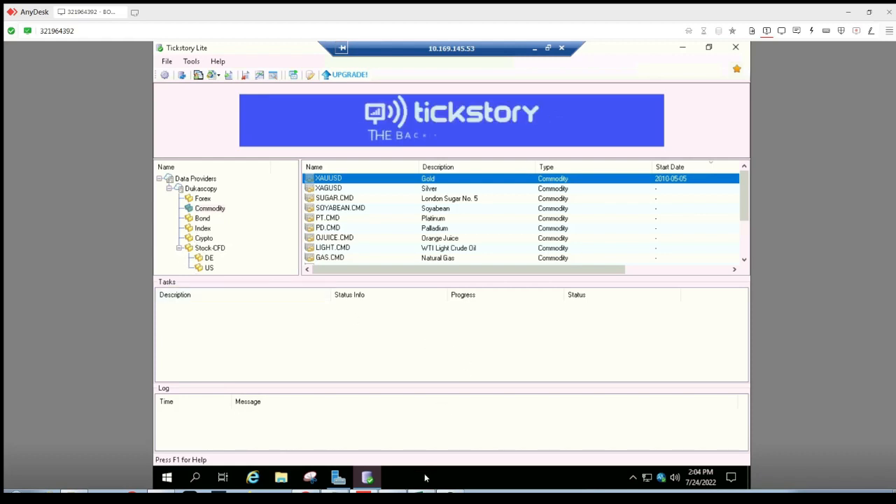
pyautogui.click(204, 238)
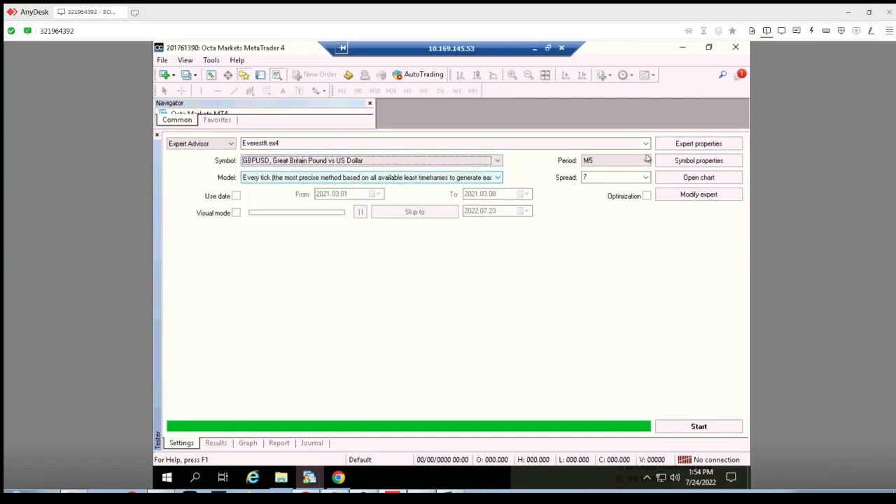
# Confirm the Everest EA inputs and start the GBPUSD M5 backtest at spread 7
pyautogui.click(698, 144)
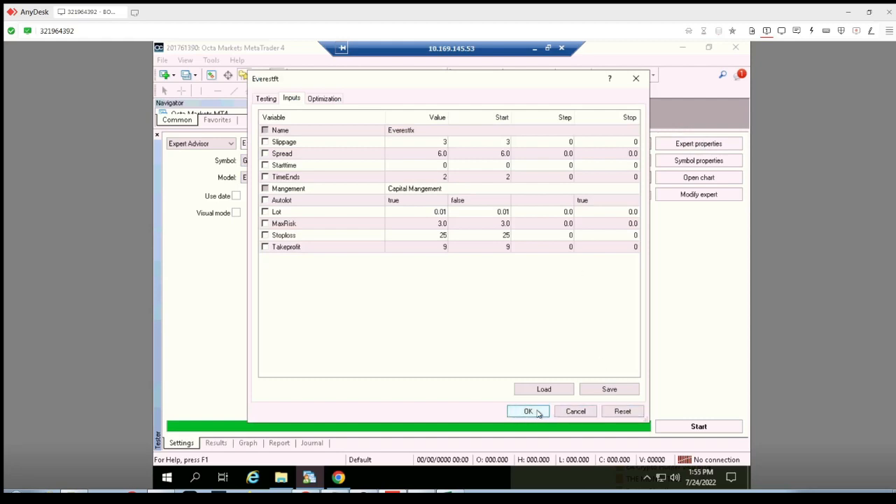
pyautogui.click(528, 411)
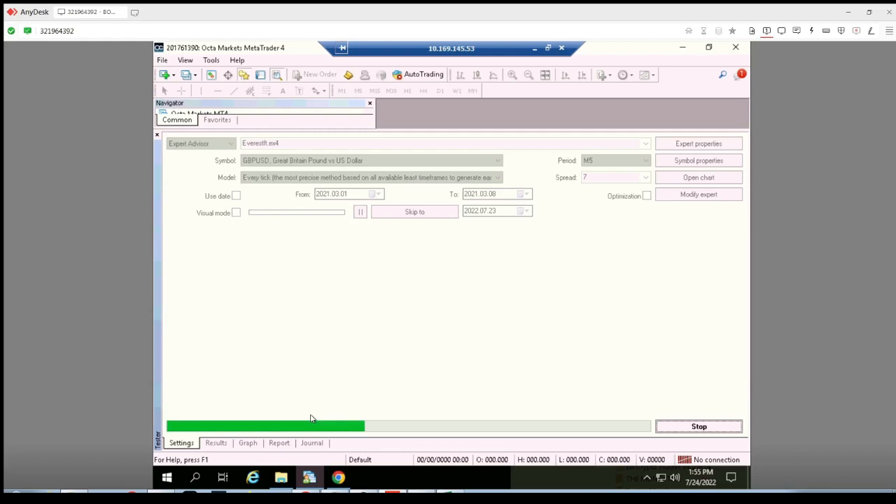
pyautogui.click(248, 443)
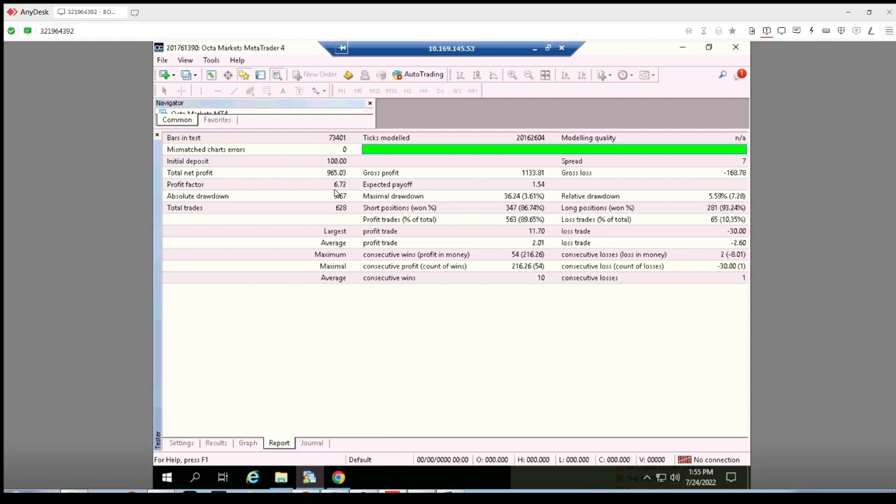
pyautogui.moveTo(344, 212)
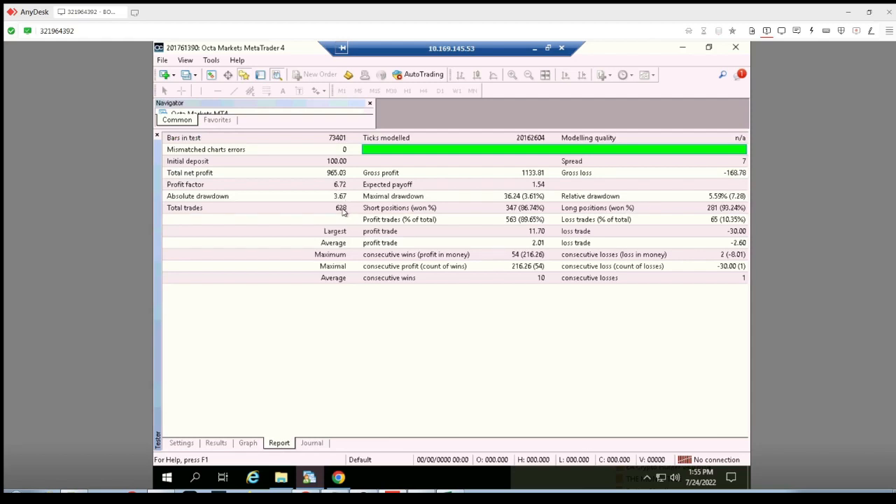
pyautogui.moveTo(539, 205)
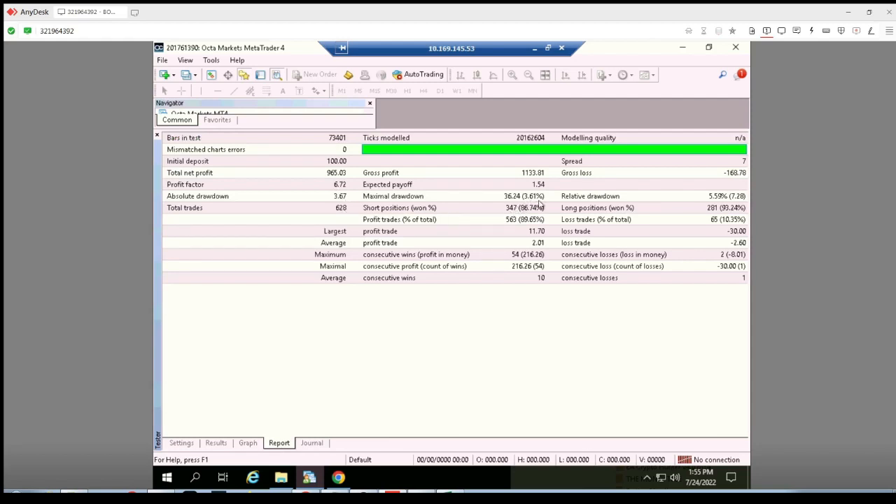
pyautogui.moveTo(525, 227)
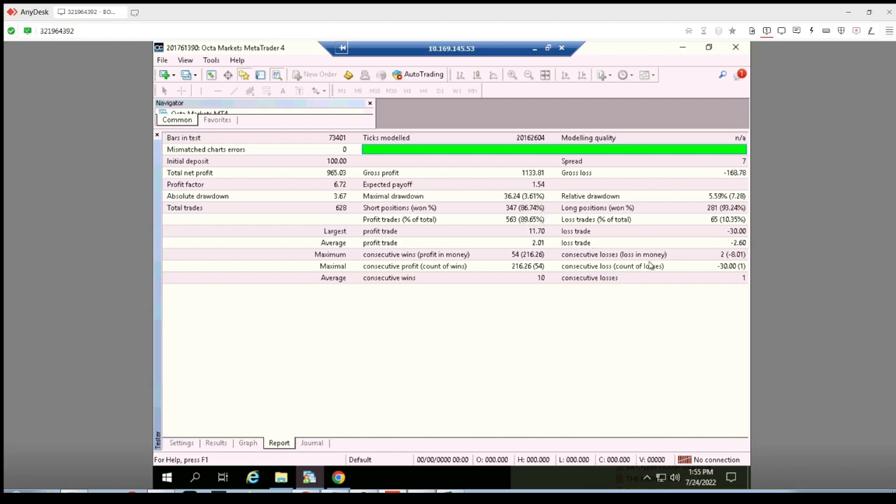
pyautogui.moveTo(728, 265)
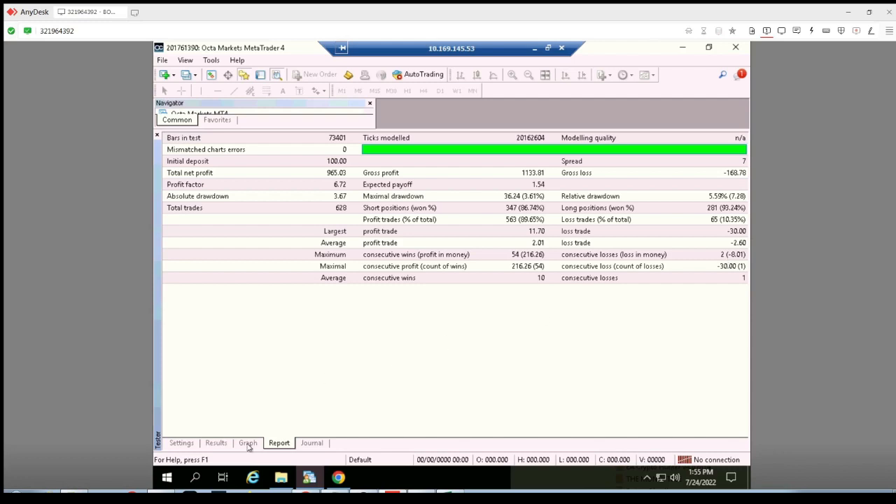
# Scroll the trade list down to order 628, closed at stop with balance 1065.03
pyautogui.click(215, 442)
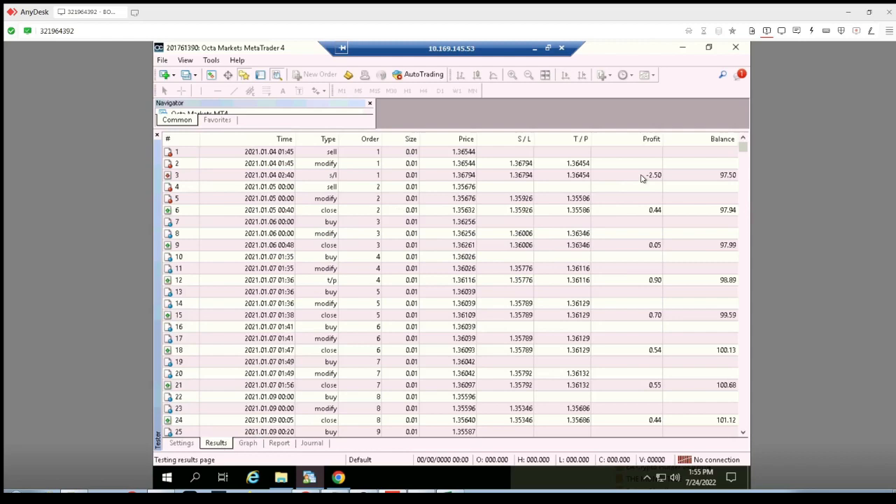
pyautogui.scroll(-3)
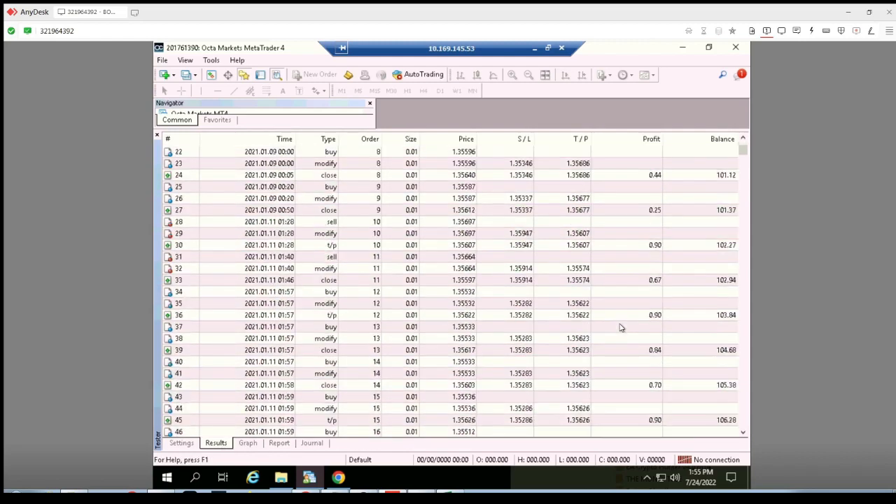
pyautogui.scroll(-3)
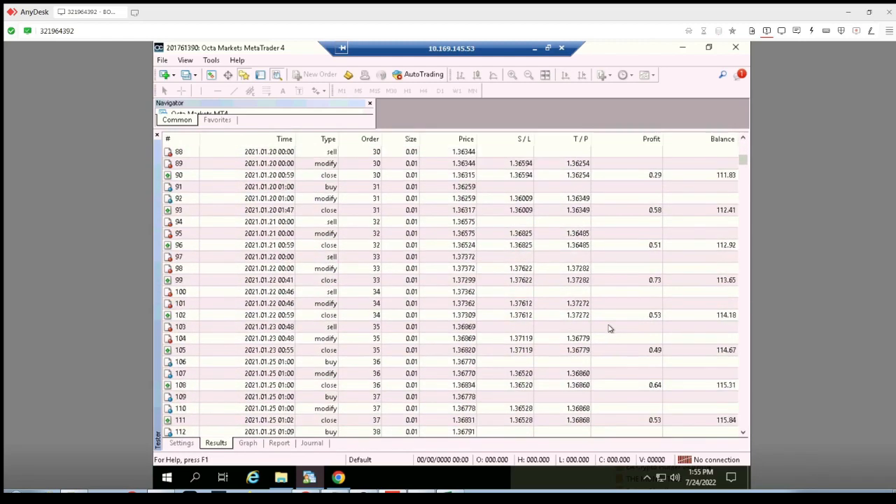
pyautogui.scroll(-3)
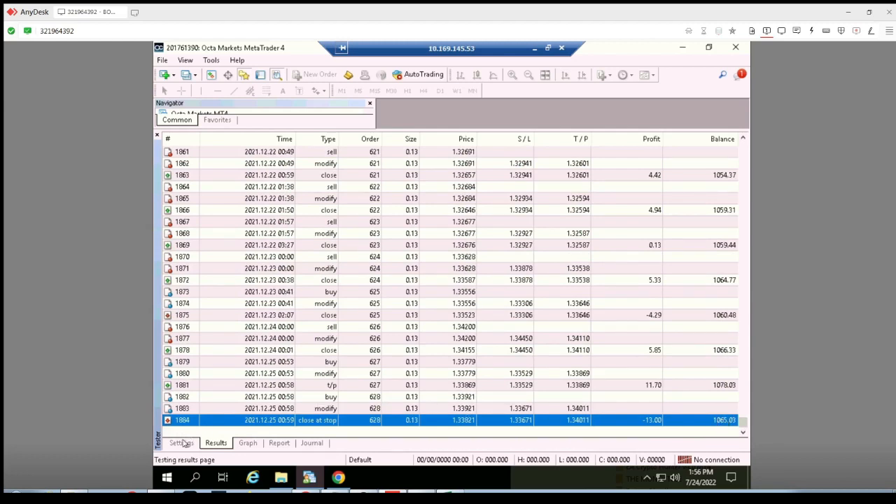
# Set Everest EA inputs to Slippage 4, Spread 30.0, Stoploss 5 and Takeprofit 20
pyautogui.click(181, 443)
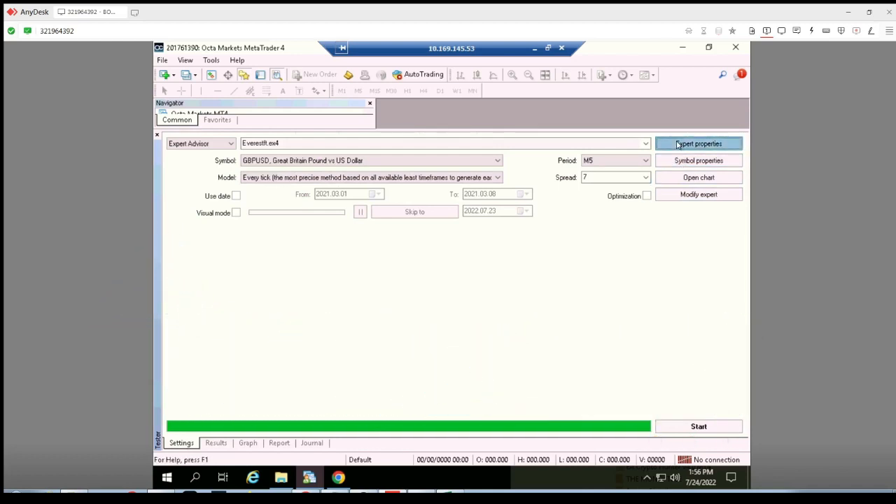
pyautogui.click(698, 144)
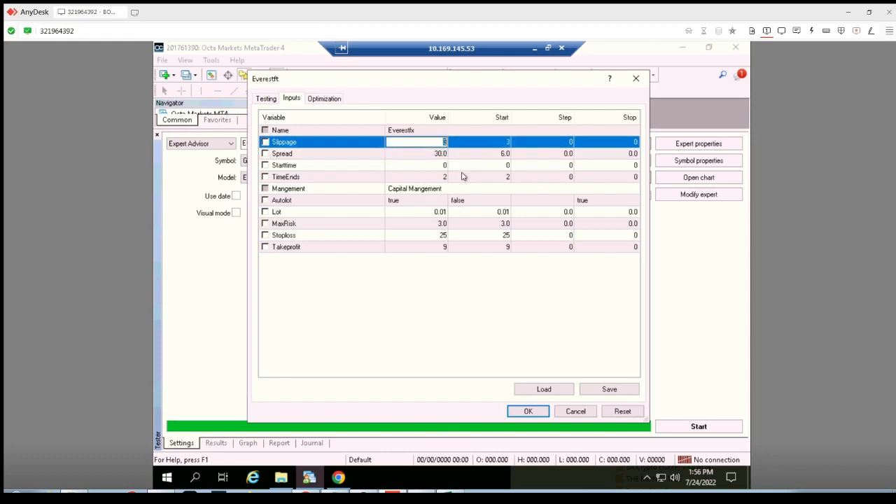
pyautogui.write('4')
pyautogui.click(417, 235)
pyautogui.write('5')
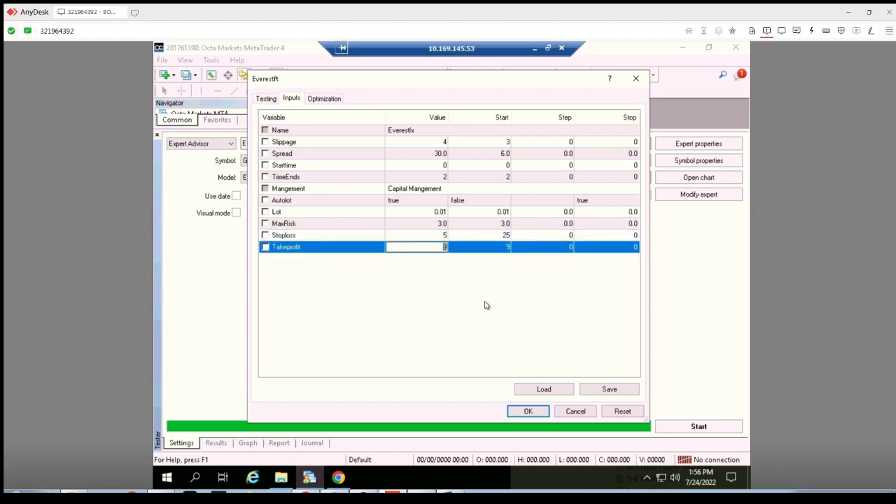
pyautogui.write('20')
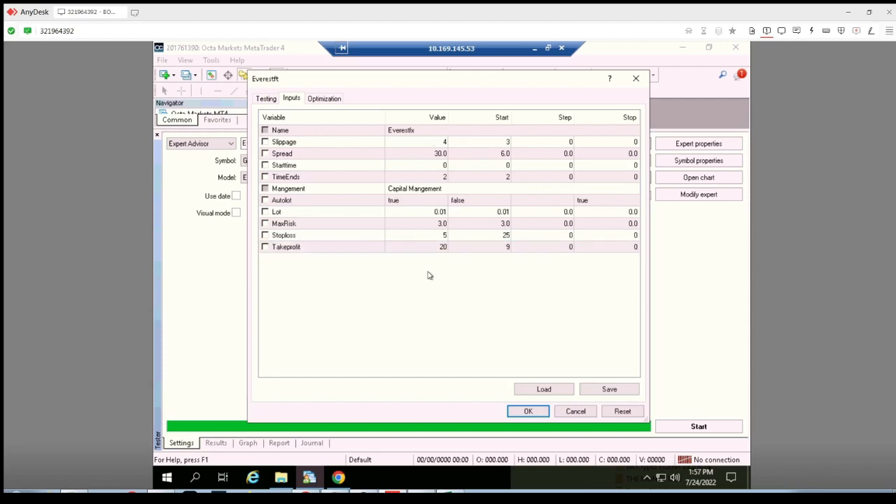
pyautogui.moveTo(445, 287)
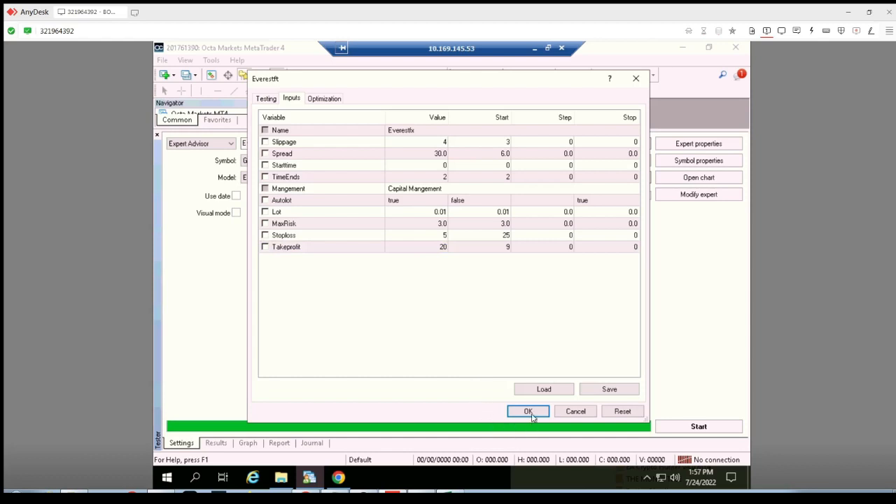
pyautogui.click(527, 411)
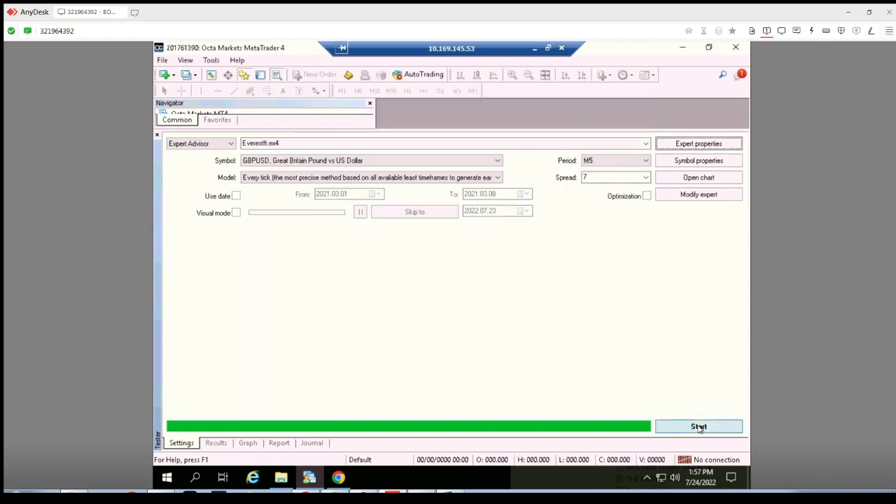
# Run the edited backtest, then check its results, graph and 908744.74 net-profit report
pyautogui.click(699, 426)
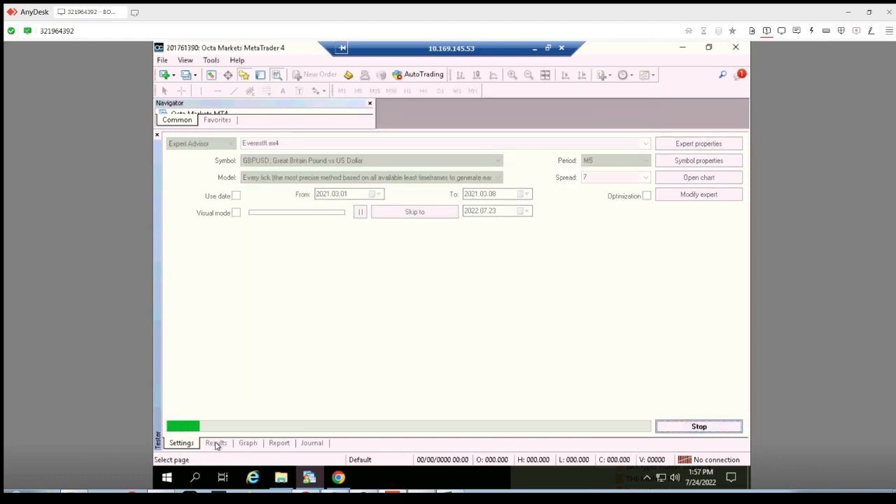
pyautogui.click(215, 443)
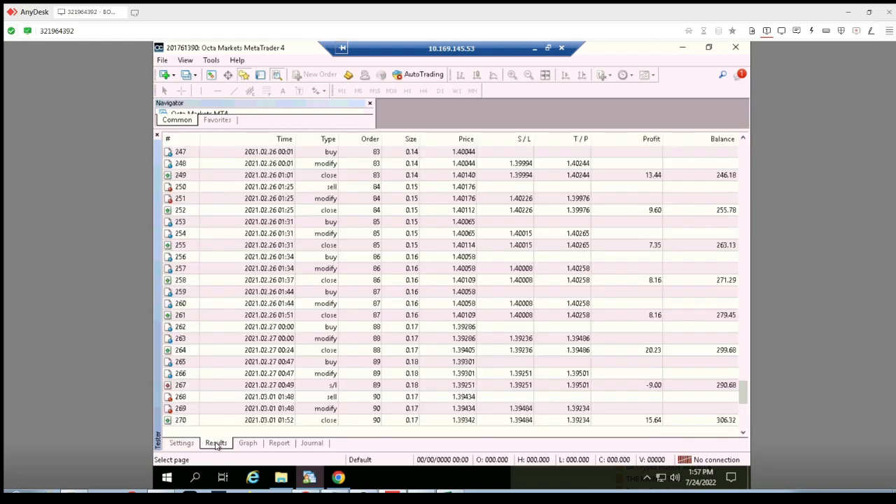
pyautogui.click(247, 443)
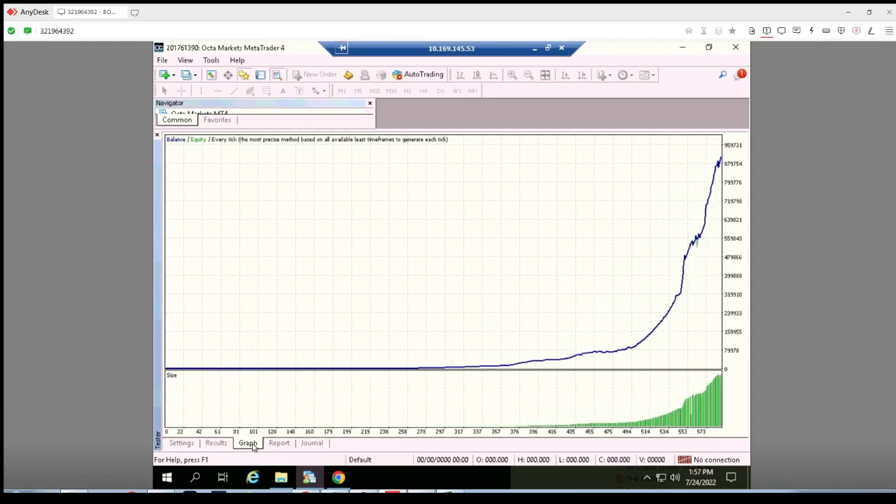
pyautogui.click(278, 442)
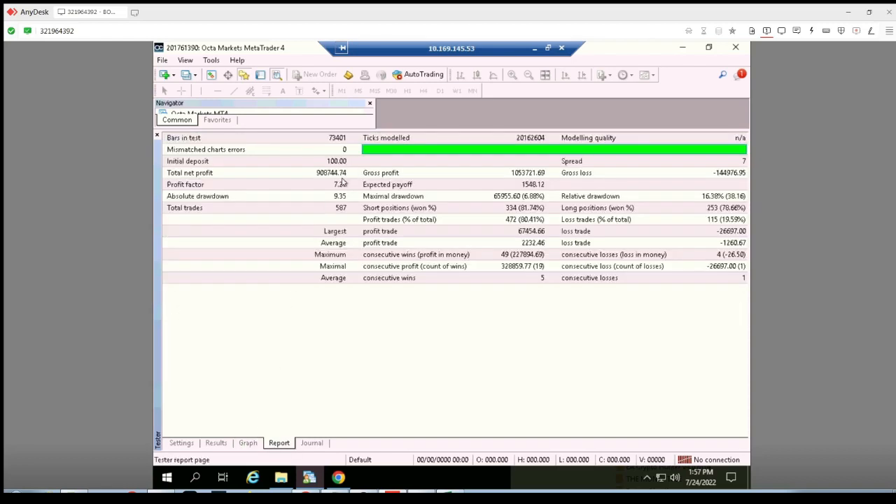
pyautogui.moveTo(352, 178)
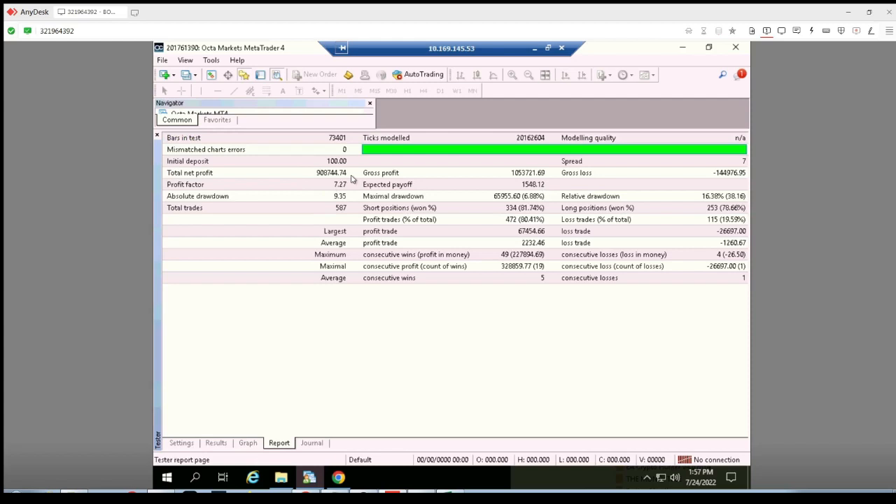
pyautogui.moveTo(343, 209)
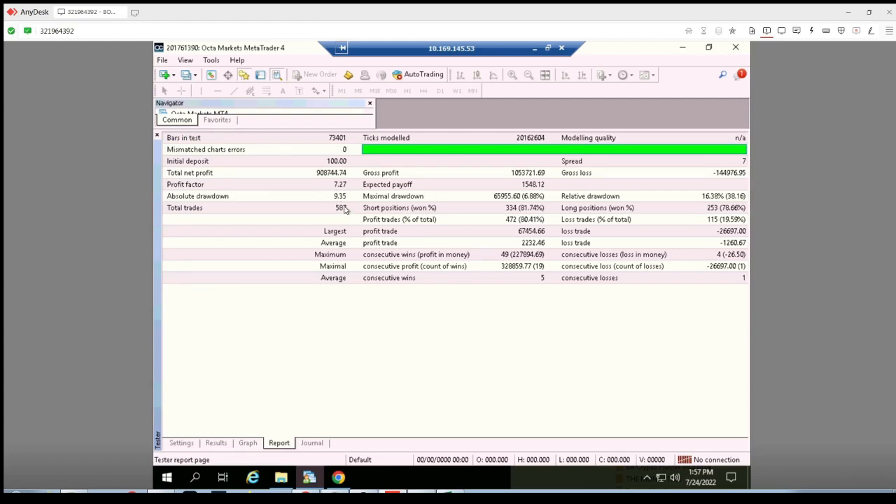
pyautogui.moveTo(504, 205)
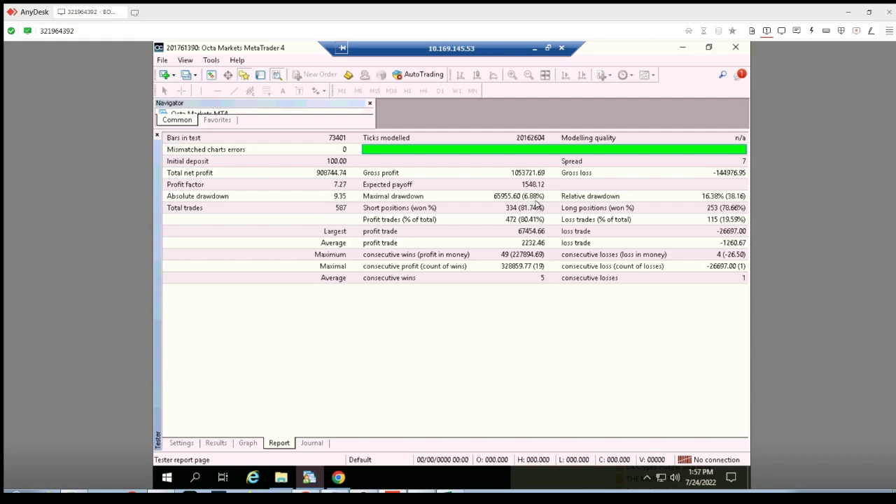
pyautogui.moveTo(527, 251)
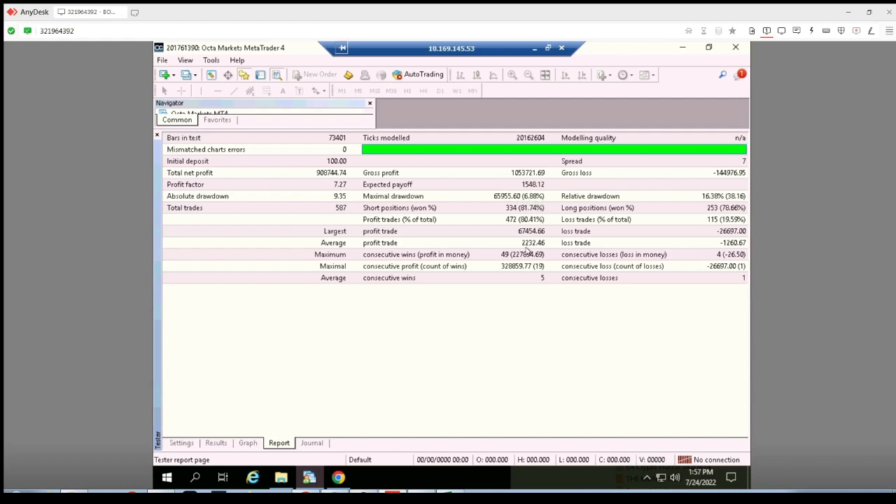
pyautogui.moveTo(742, 263)
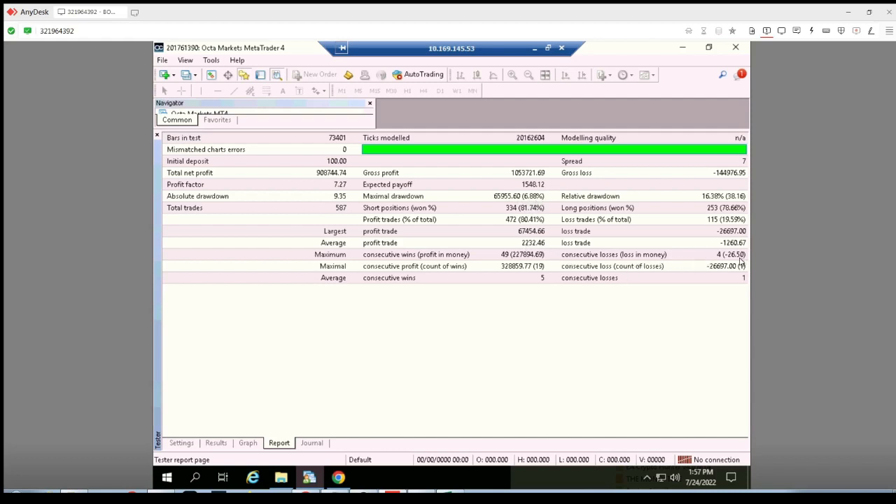
pyautogui.moveTo(710, 262)
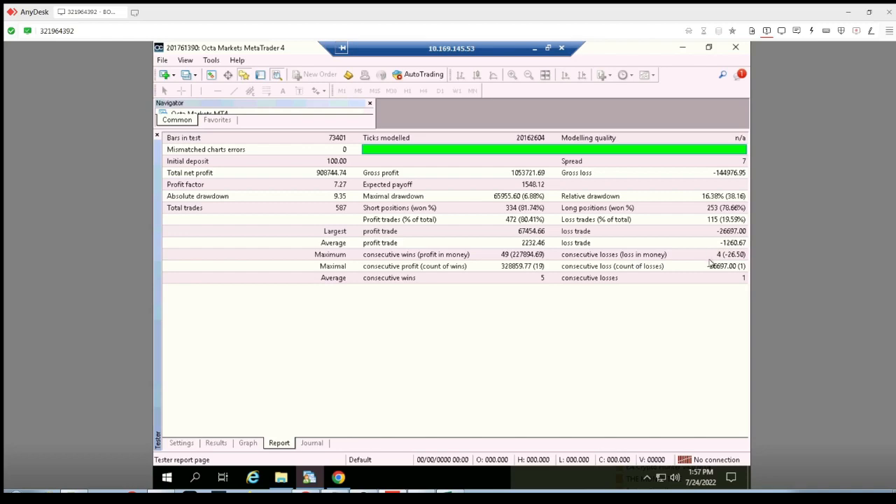
pyautogui.moveTo(232, 436)
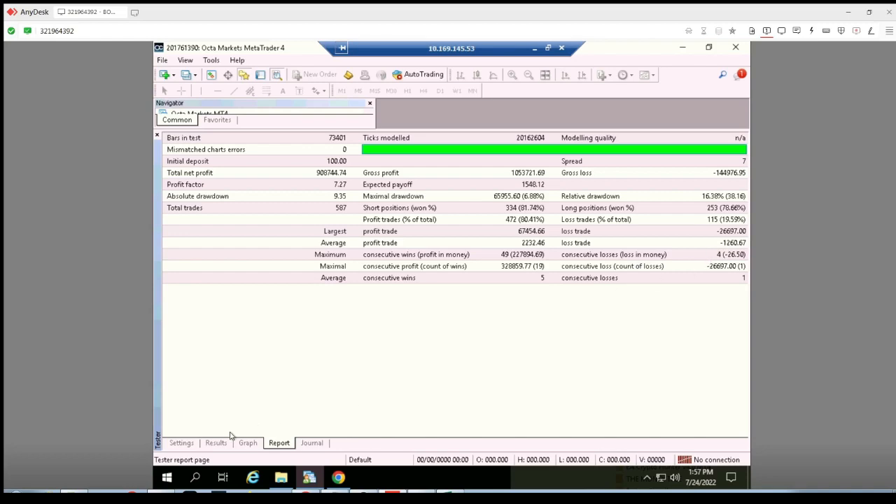
# Scroll the trade list down to order 587, closed at stop with balance 908844.74
pyautogui.click(216, 443)
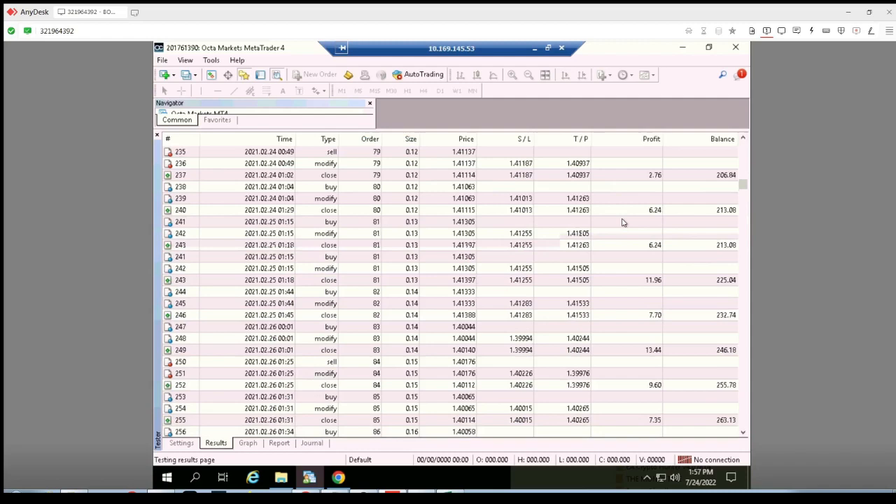
pyautogui.scroll(3)
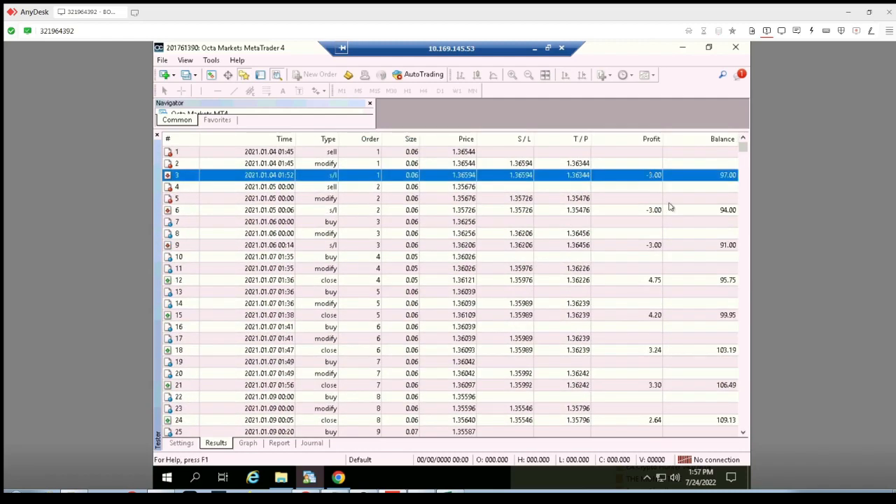
pyautogui.scroll(-3)
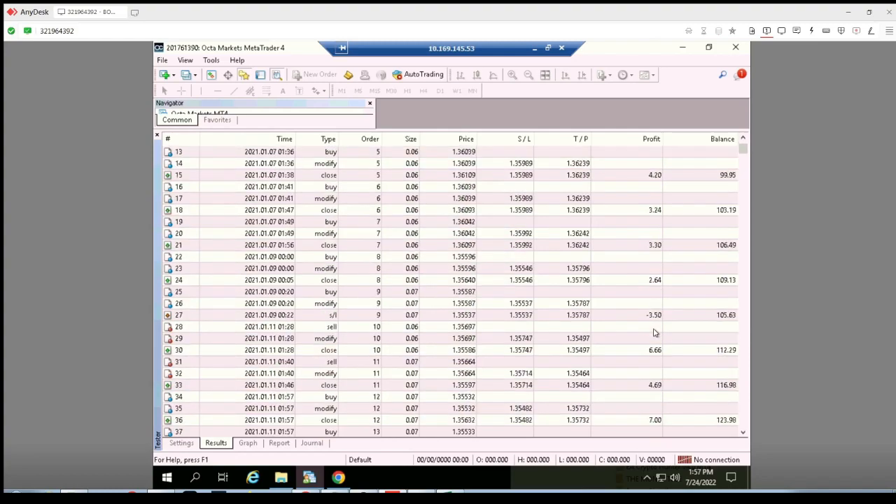
pyautogui.scroll(-3)
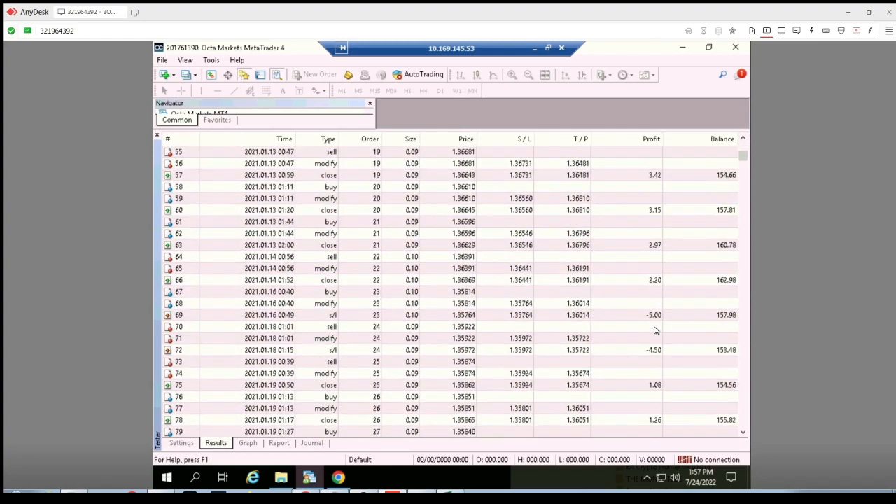
pyautogui.scroll(-3)
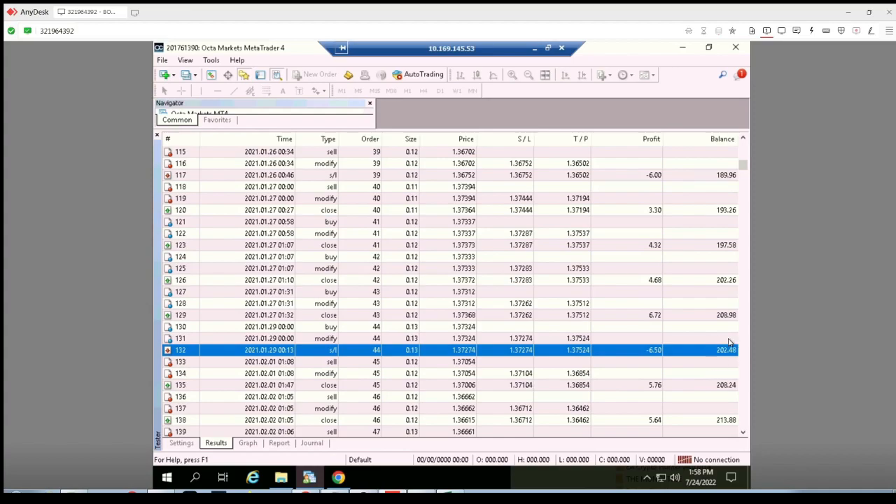
pyautogui.scroll(-3)
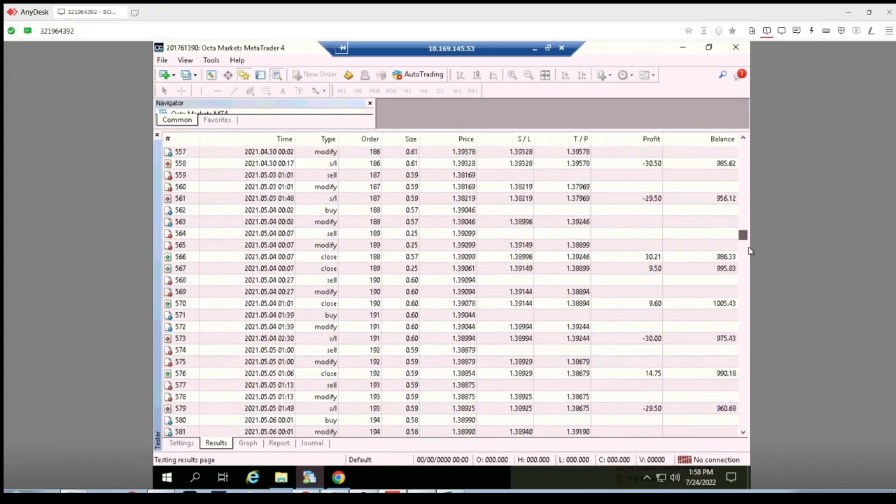
pyautogui.scroll(-3)
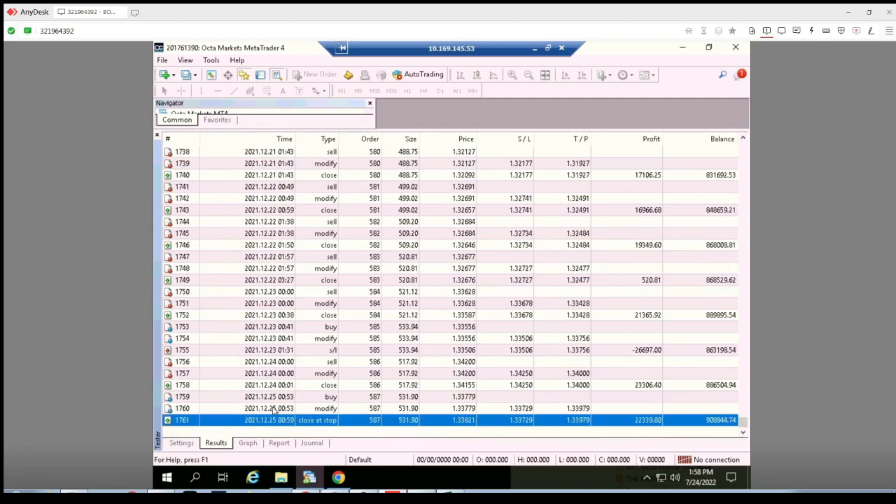
pyautogui.moveTo(717, 410)
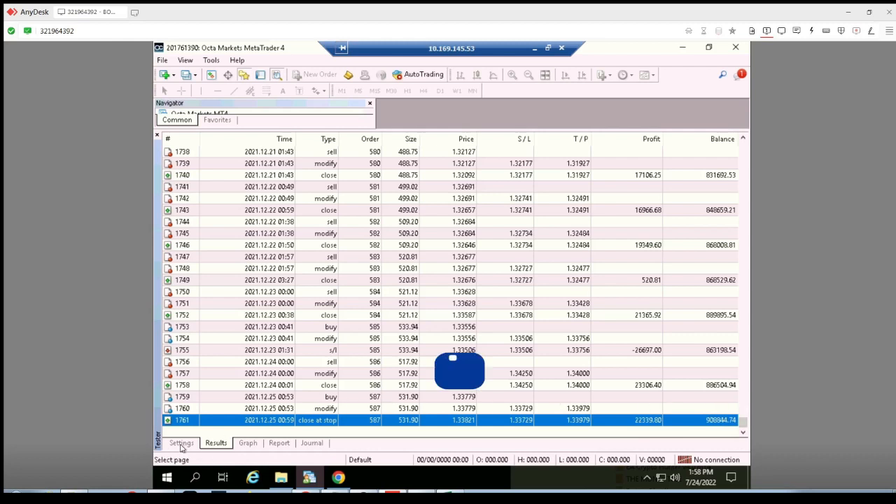
# Set the testing spread to 15, confirm the expert inputs and run the backtest
pyautogui.click(182, 442)
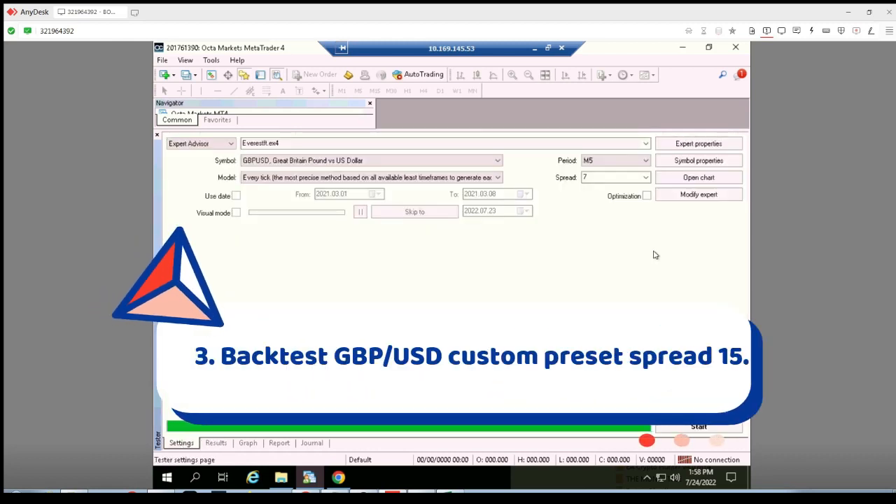
pyautogui.click(609, 177)
pyautogui.write('15')
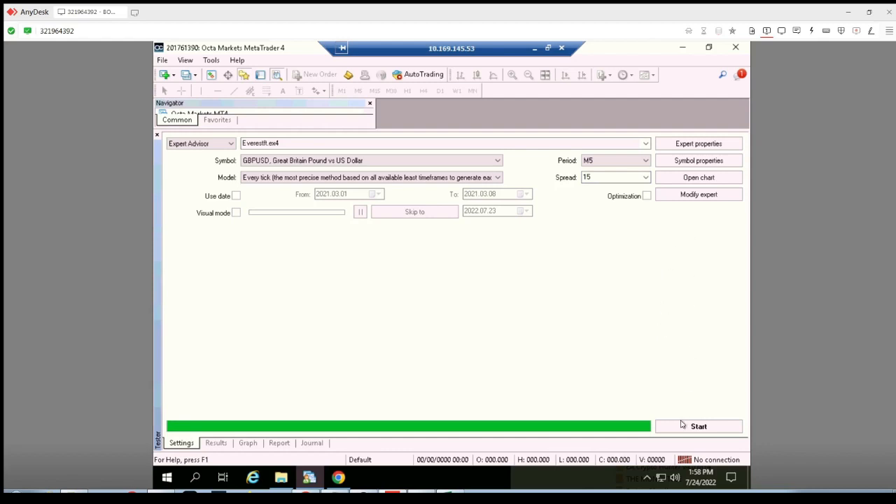
pyautogui.click(697, 144)
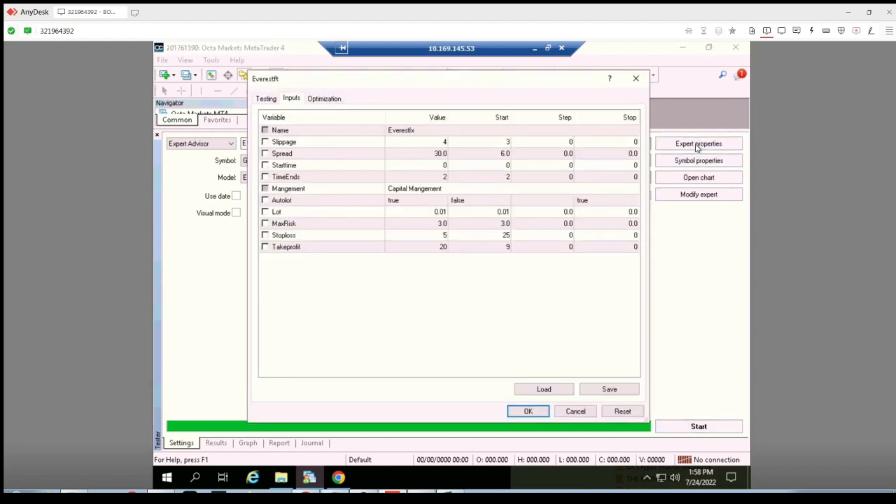
pyautogui.moveTo(467, 279)
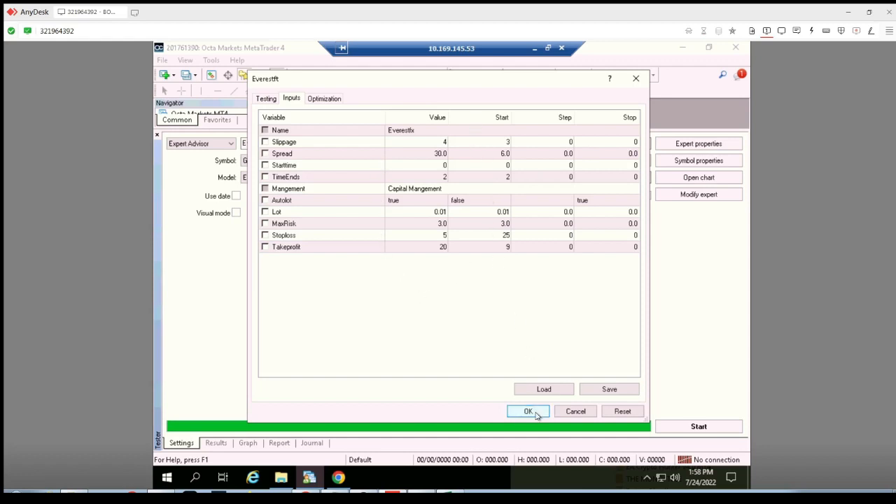
pyautogui.click(528, 411)
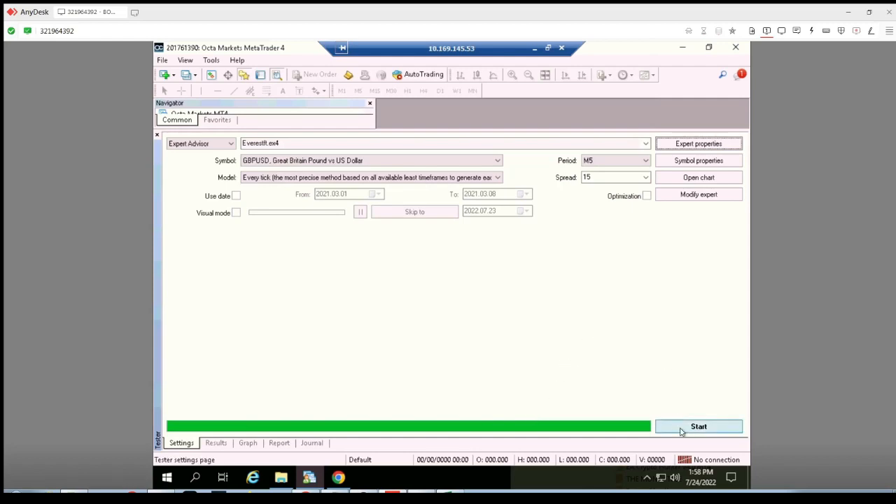
pyautogui.click(215, 442)
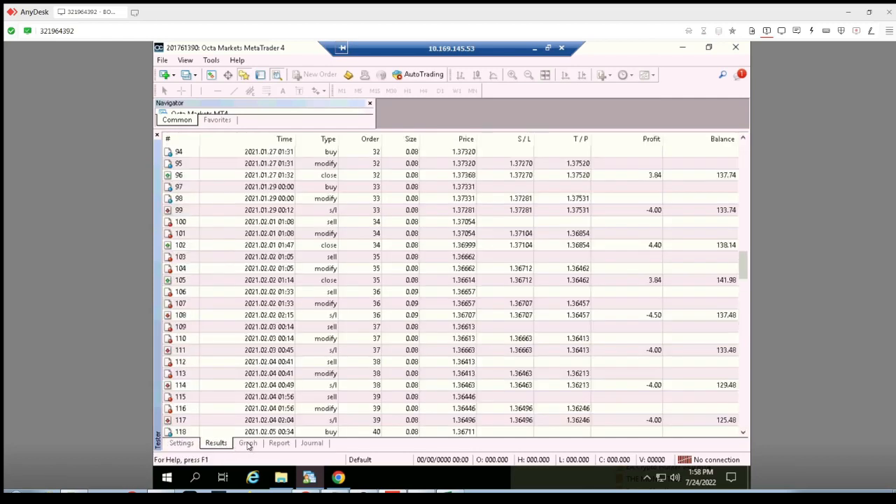
# Review the spread-15 balance graph and the report showing 14269.25 net profit
pyautogui.click(247, 443)
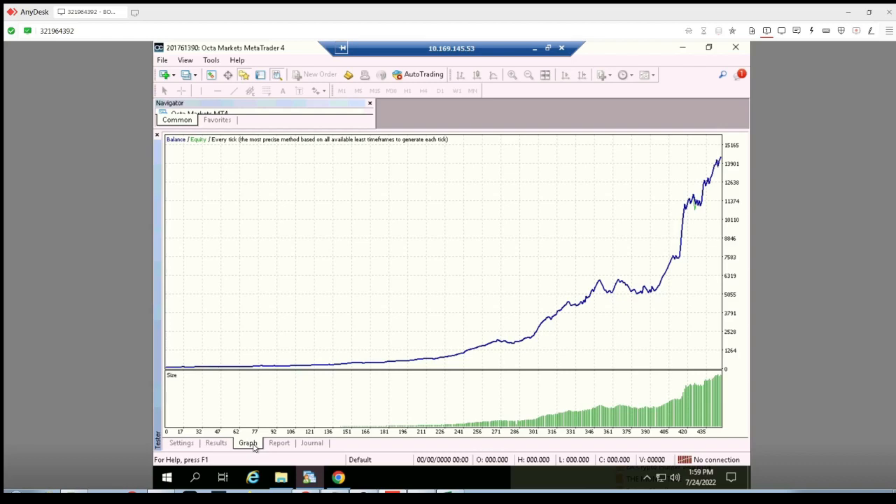
pyautogui.click(279, 442)
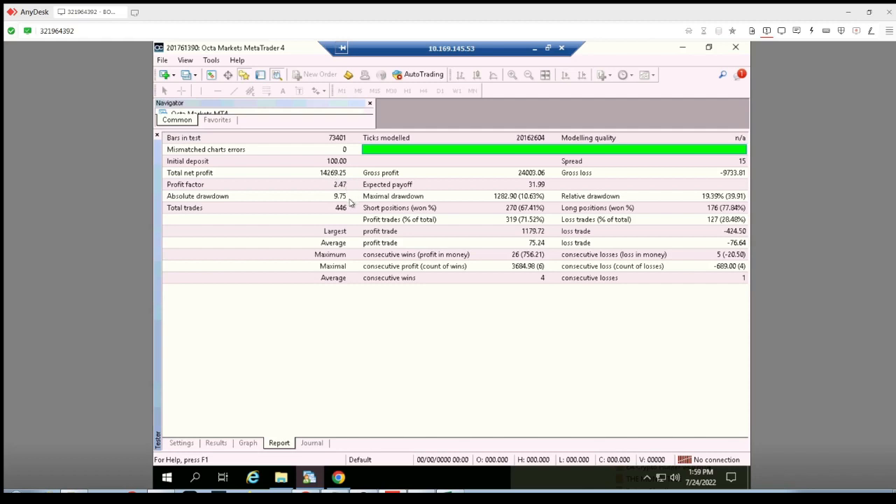
pyautogui.moveTo(334, 214)
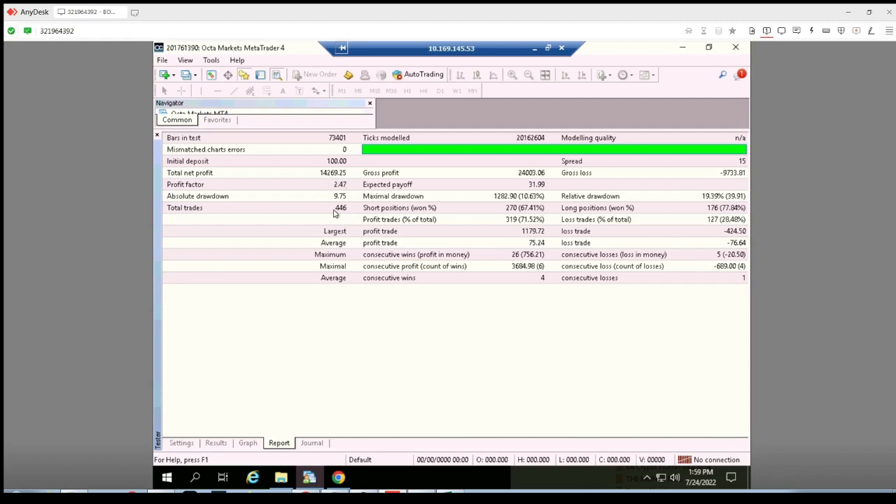
pyautogui.moveTo(428, 231)
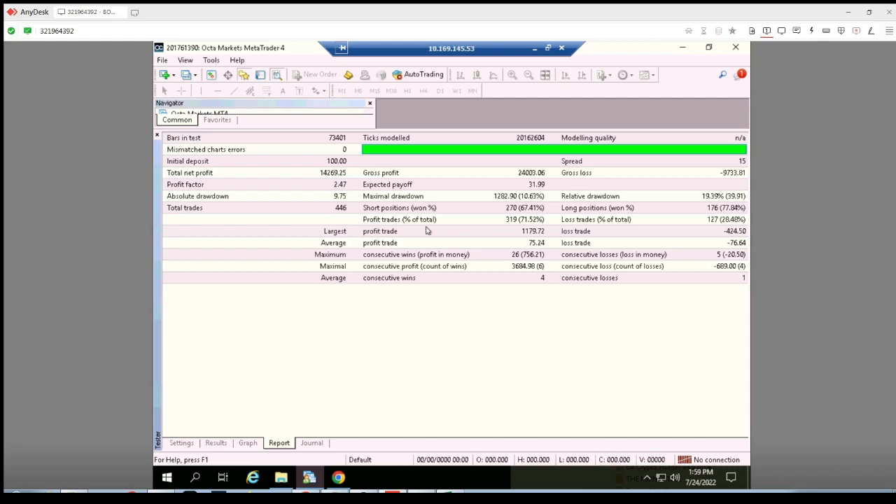
pyautogui.moveTo(537, 205)
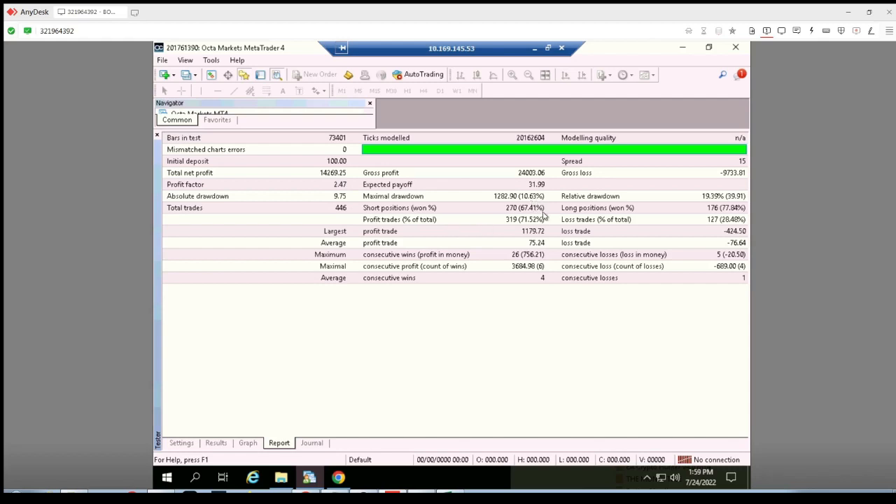
pyautogui.moveTo(498, 245)
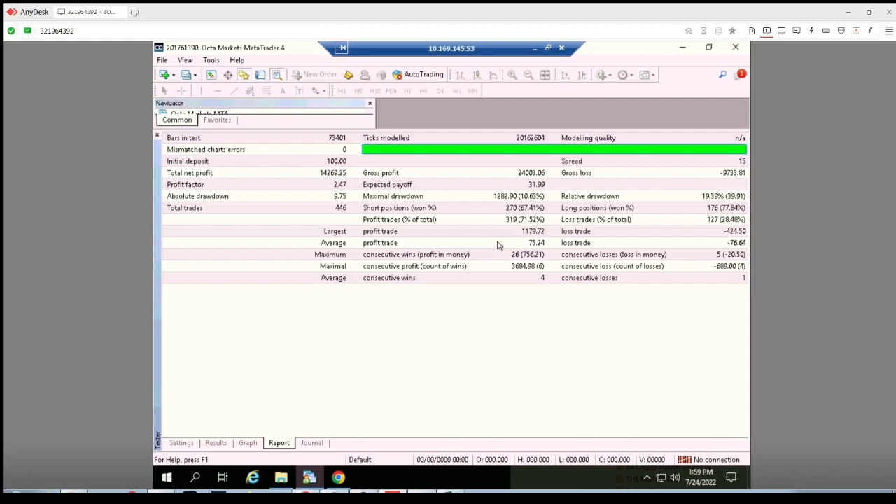
pyautogui.moveTo(686, 263)
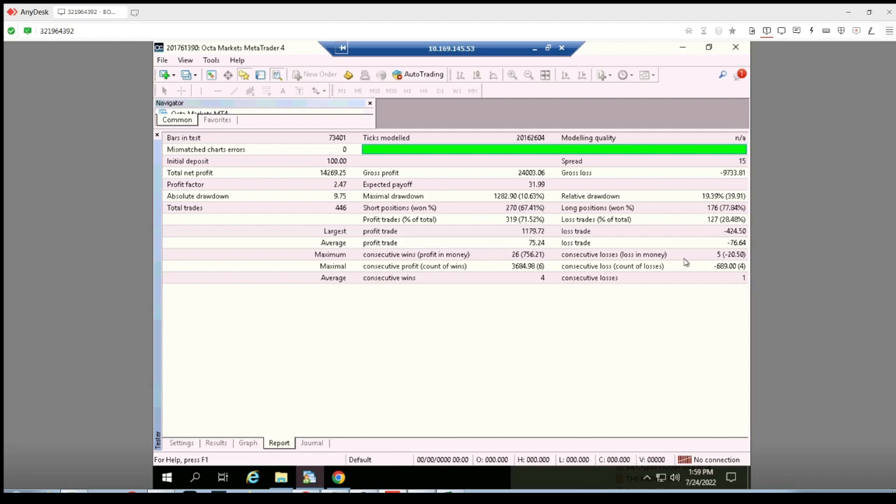
pyautogui.moveTo(371, 391)
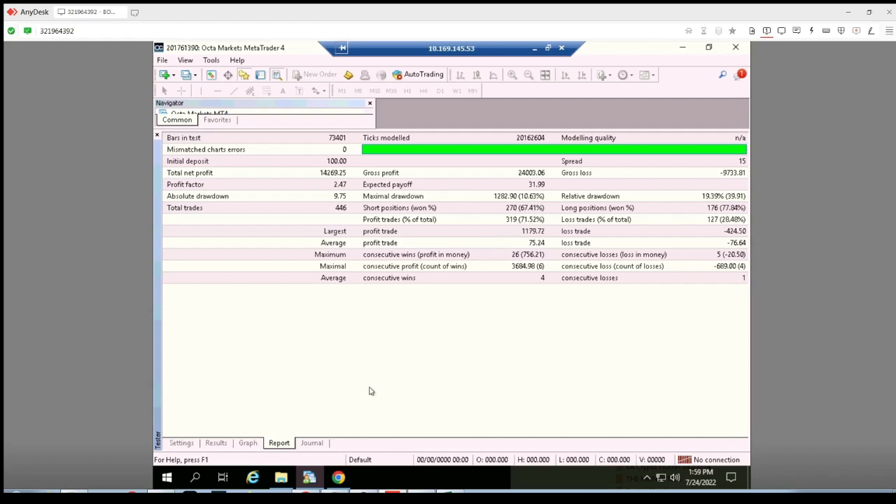
pyautogui.click(248, 442)
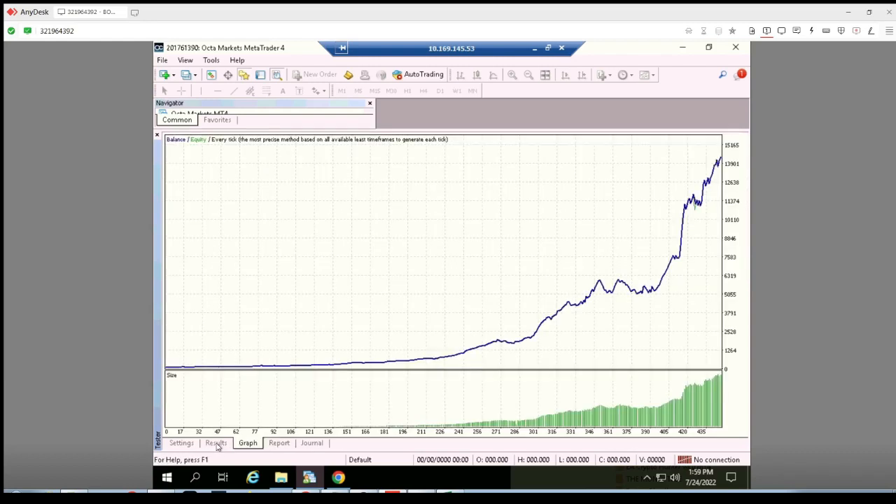
pyautogui.click(215, 442)
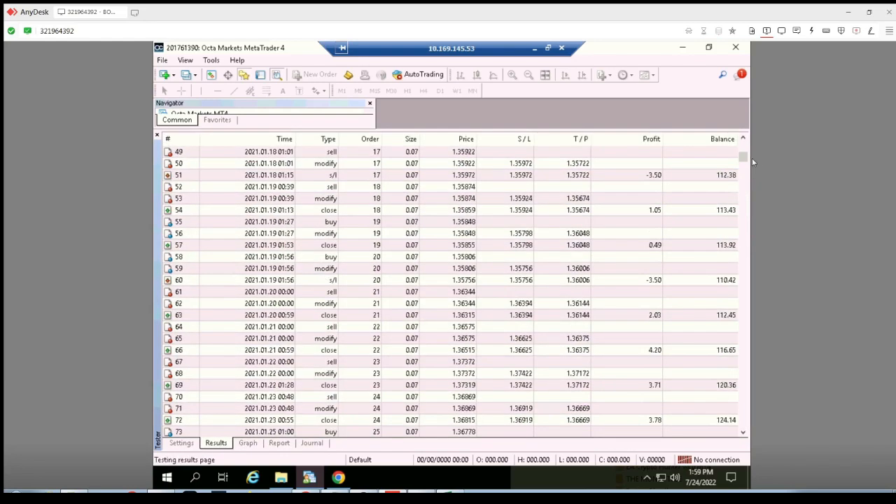
pyautogui.scroll(3)
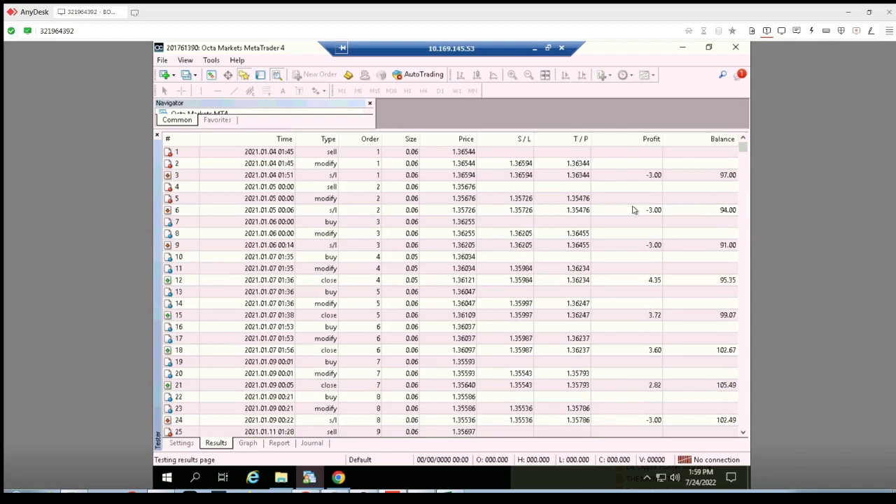
pyautogui.scroll(-3)
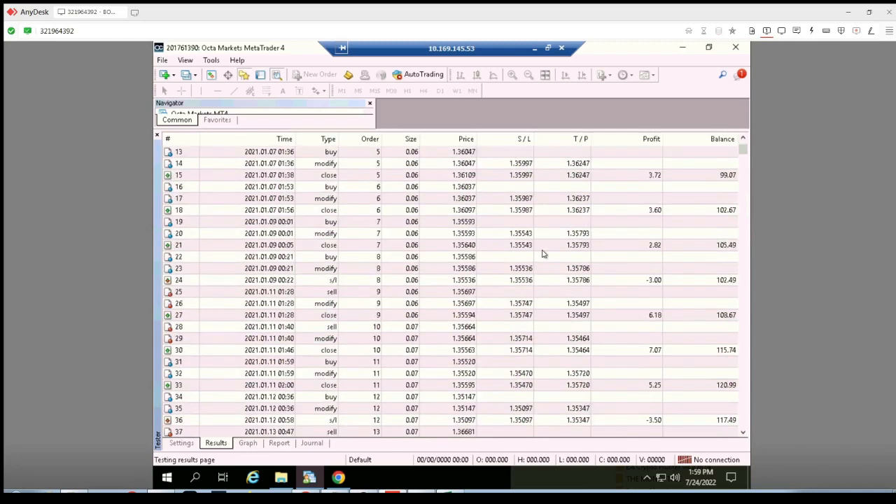
pyautogui.scroll(-3)
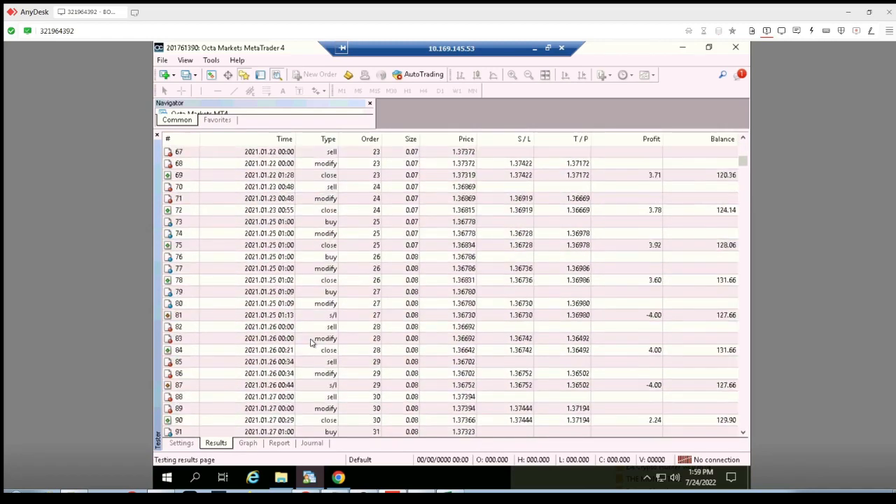
pyautogui.scroll(-3)
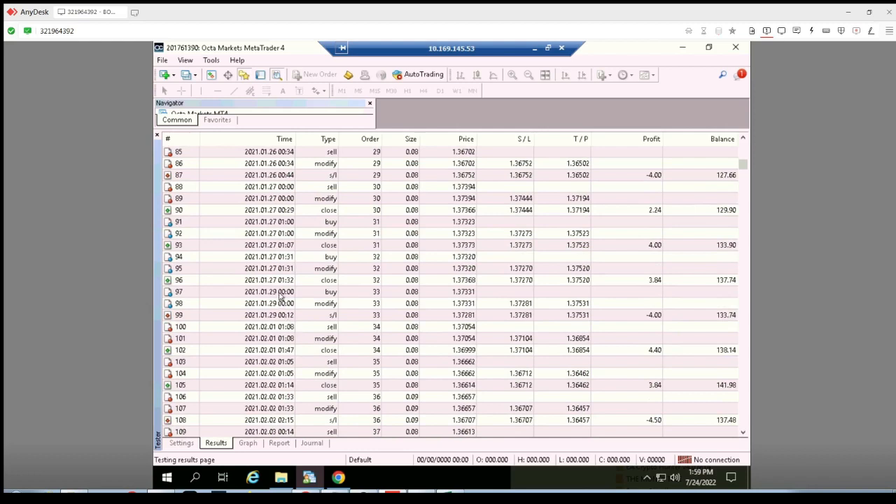
pyautogui.click(280, 315)
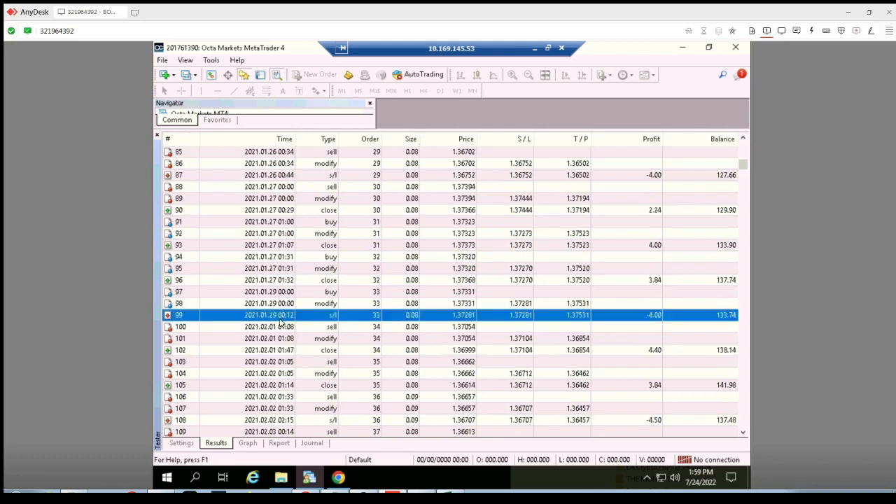
pyautogui.moveTo(733, 316)
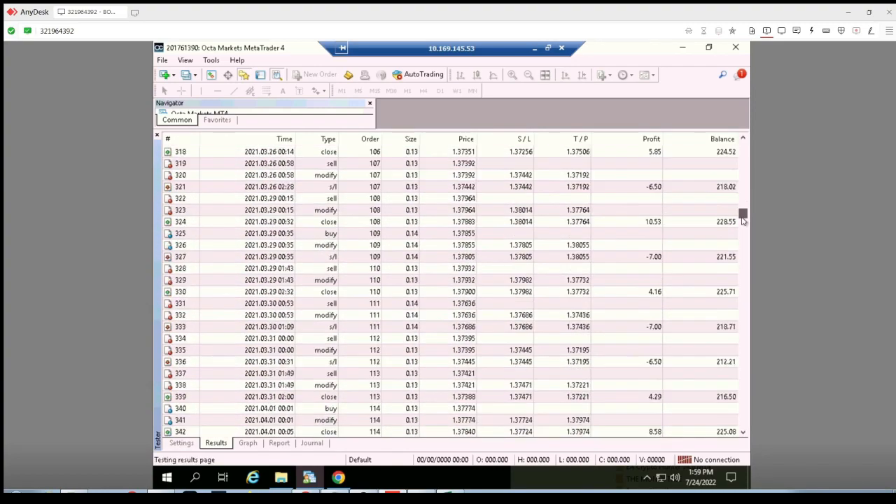
pyautogui.scroll(-3)
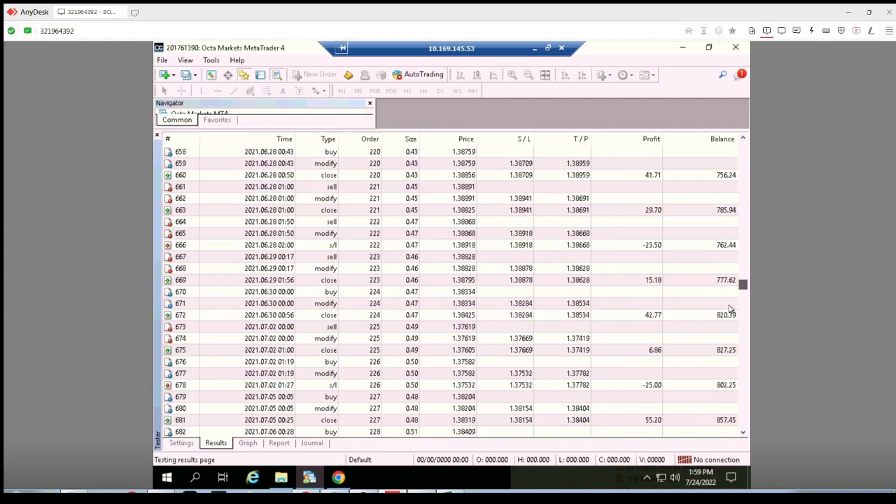
pyautogui.scroll(-3)
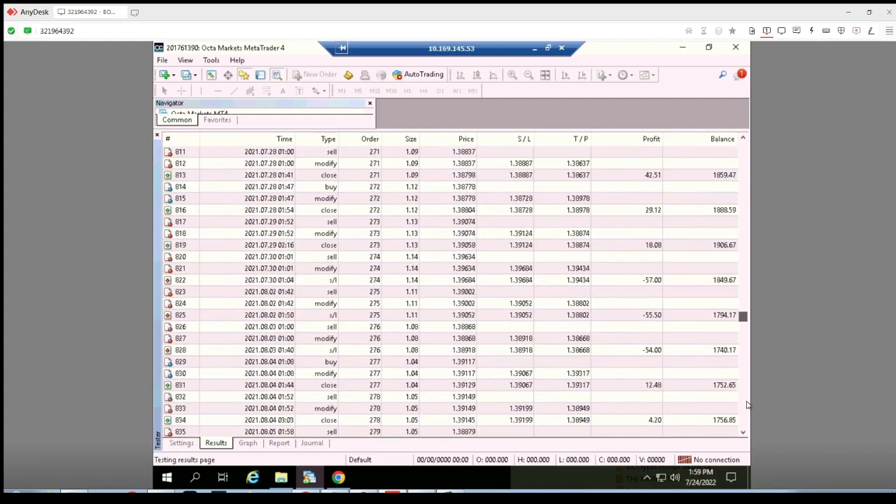
pyautogui.scroll(-3)
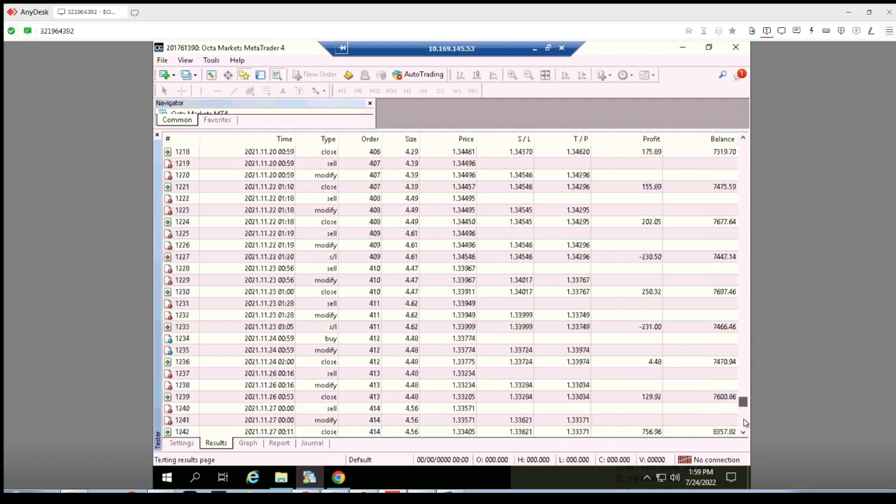
pyautogui.scroll(-3)
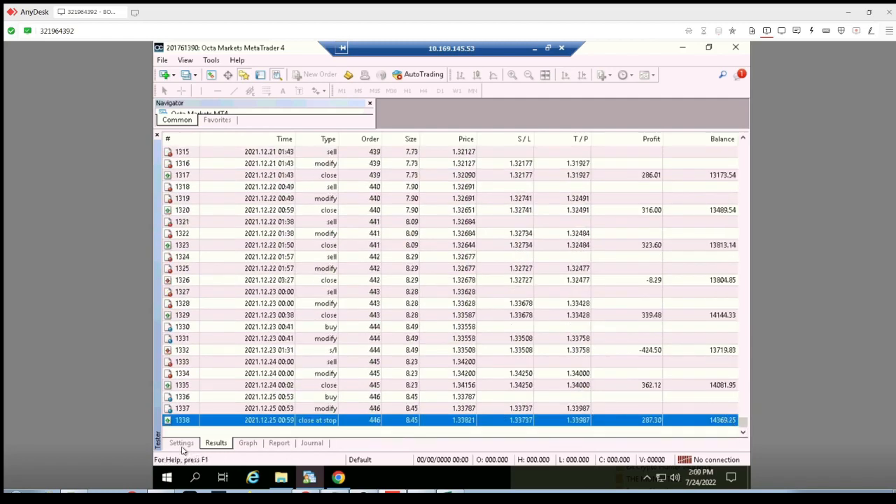
pyautogui.click(181, 443)
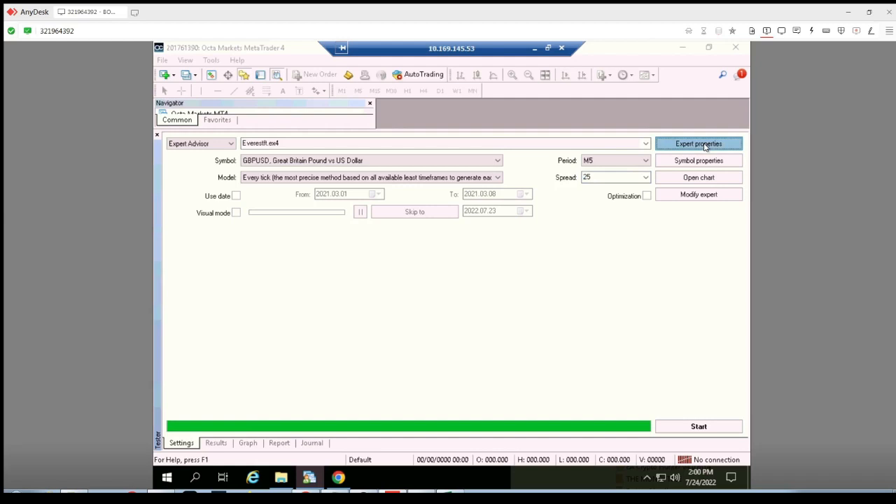
# Confirm the expert inputs and run the spread-25 backtest, watching the results as it tests
pyautogui.click(698, 143)
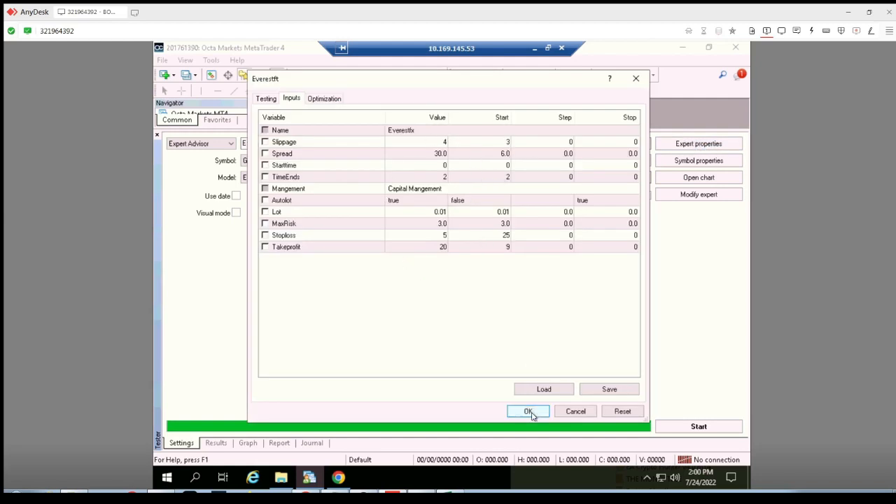
pyautogui.click(528, 411)
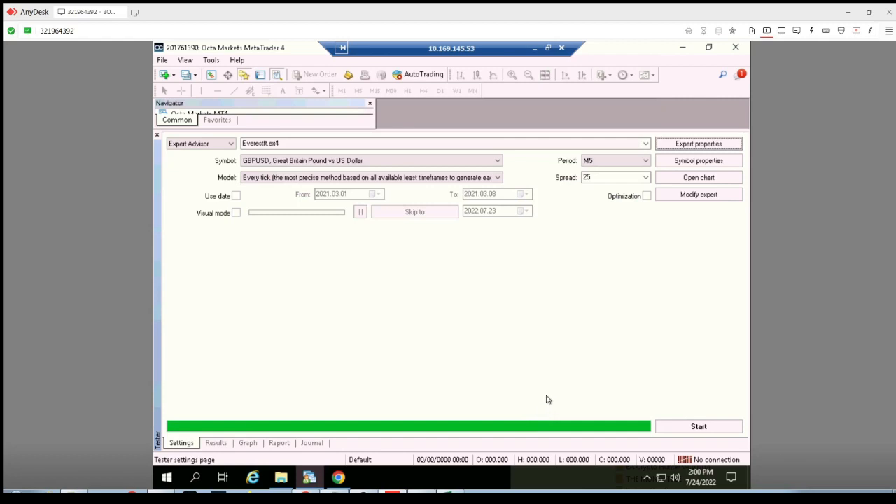
pyautogui.click(698, 426)
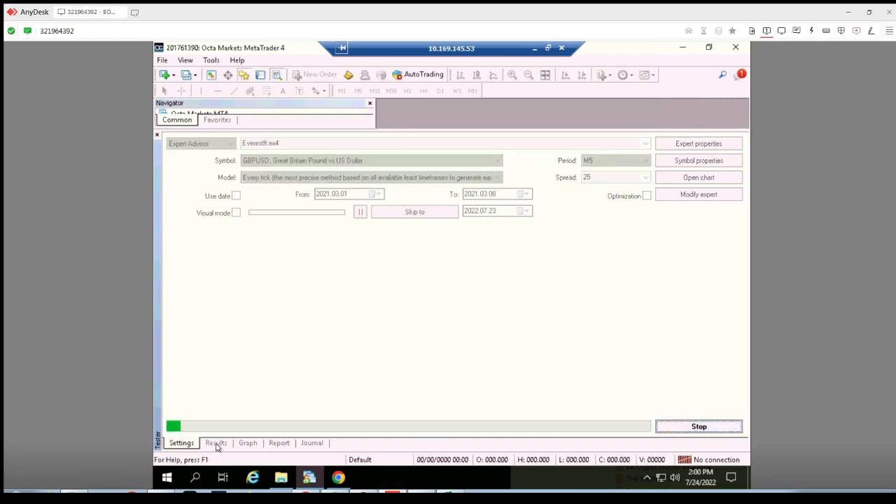
pyautogui.click(216, 443)
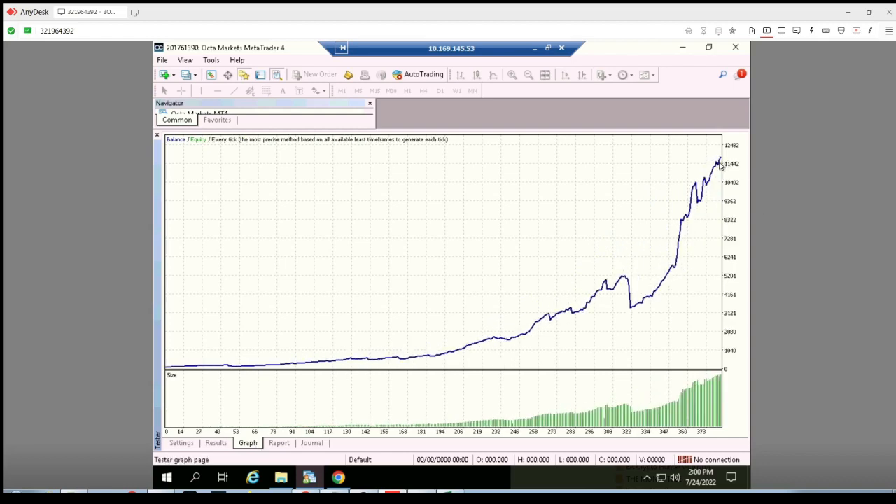
# Read the spread-25 report (11728.62 net profit, 382 trades), then list its trades
pyautogui.click(279, 442)
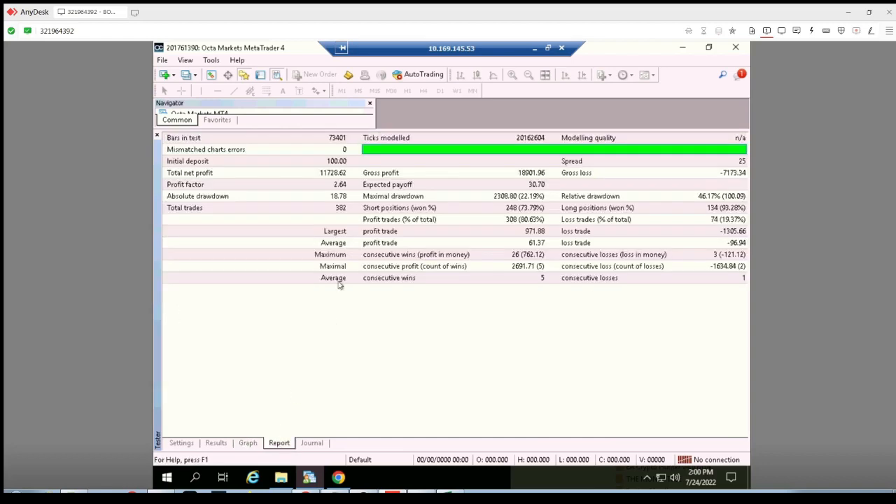
pyautogui.moveTo(317, 189)
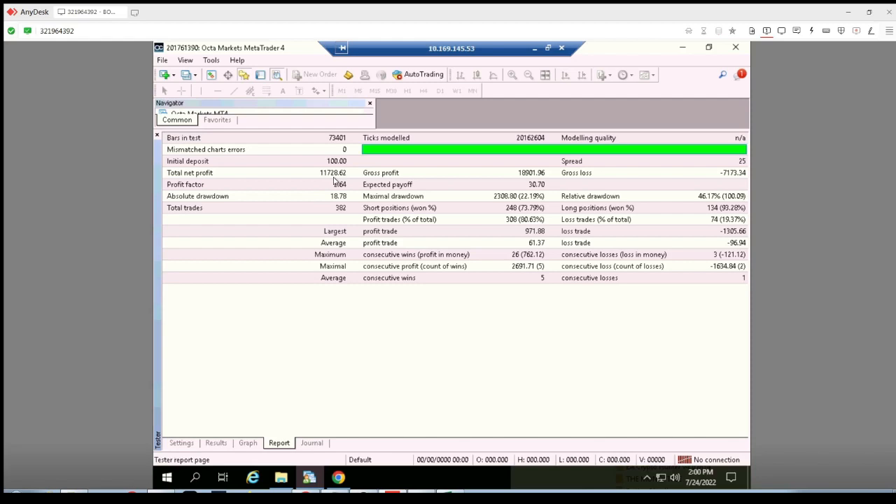
pyautogui.moveTo(359, 201)
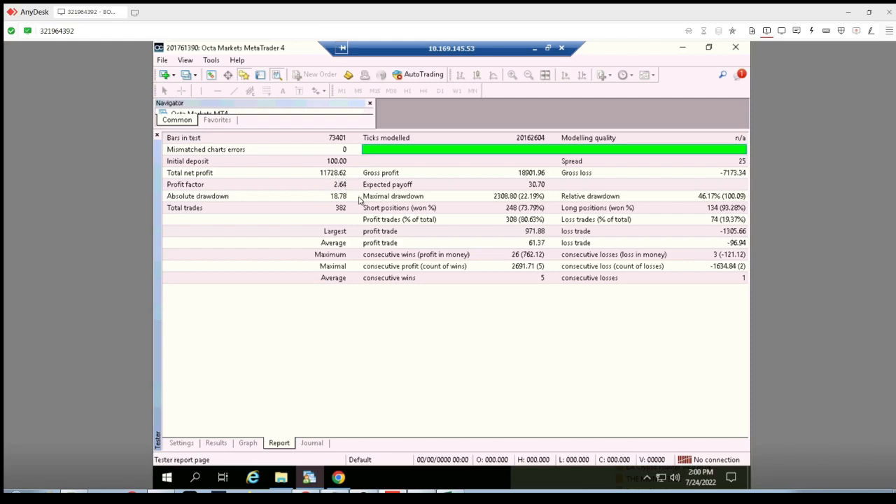
pyautogui.moveTo(340, 212)
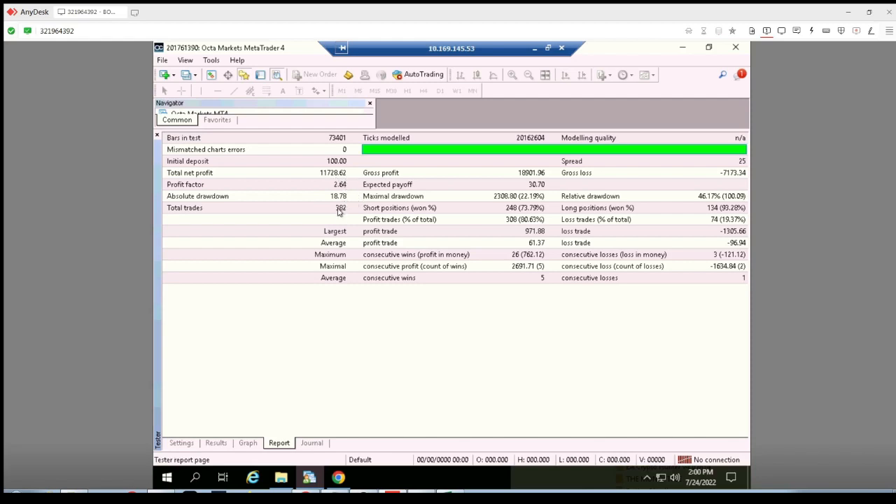
pyautogui.moveTo(369, 224)
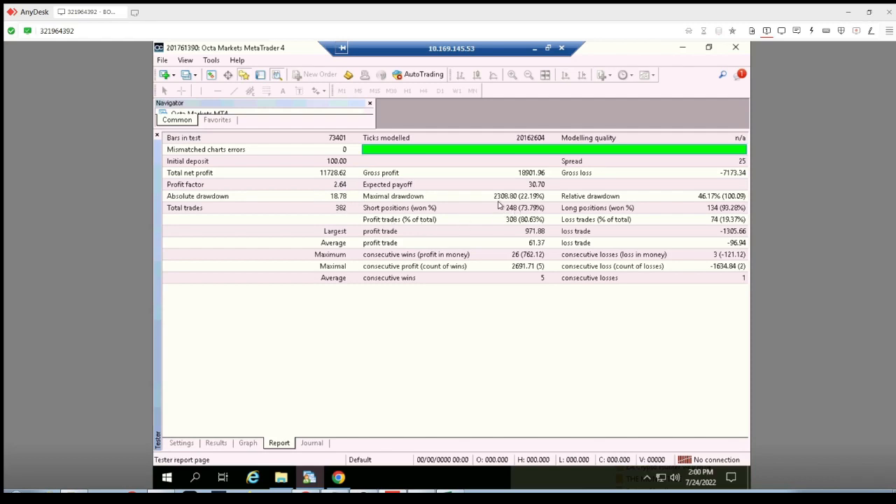
pyautogui.moveTo(532, 208)
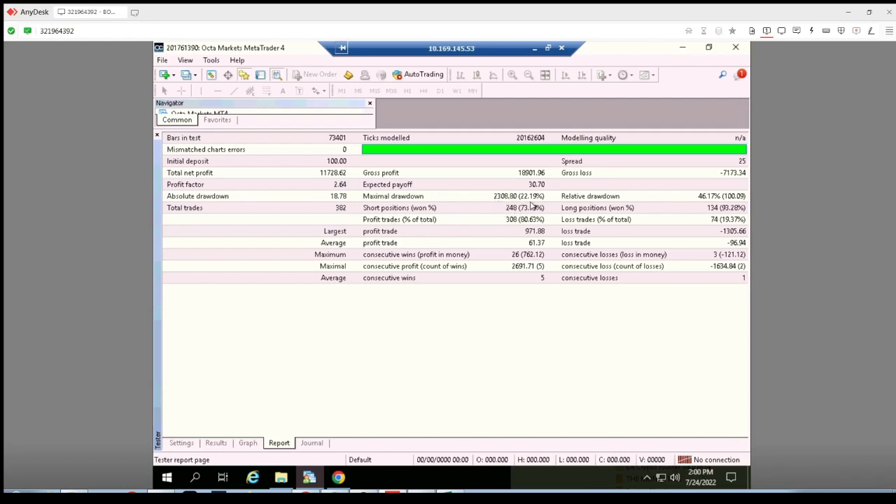
pyautogui.moveTo(509, 230)
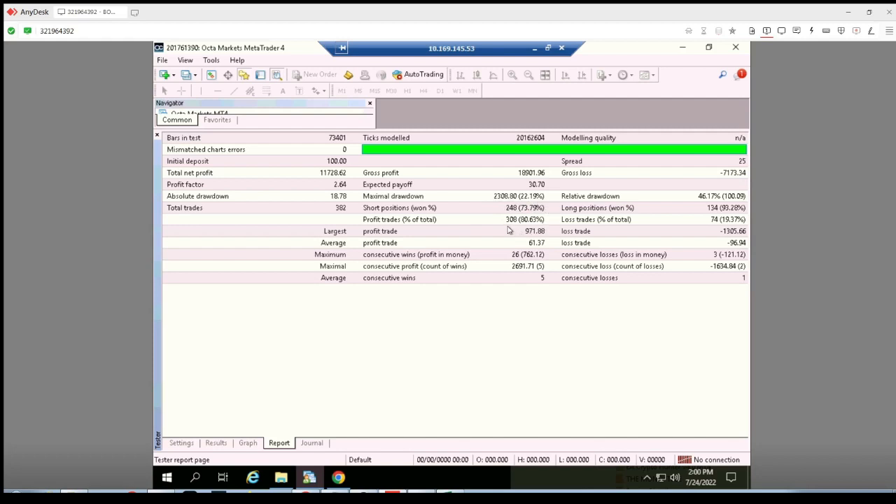
pyautogui.moveTo(609, 238)
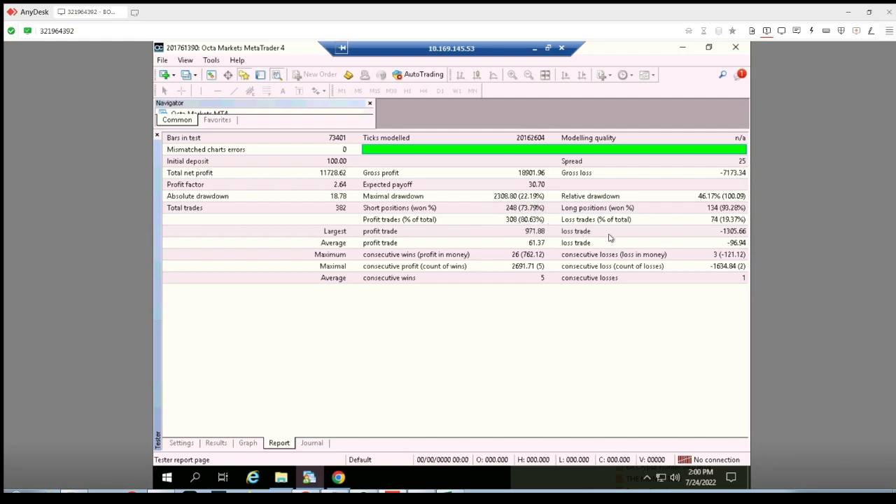
pyautogui.moveTo(687, 267)
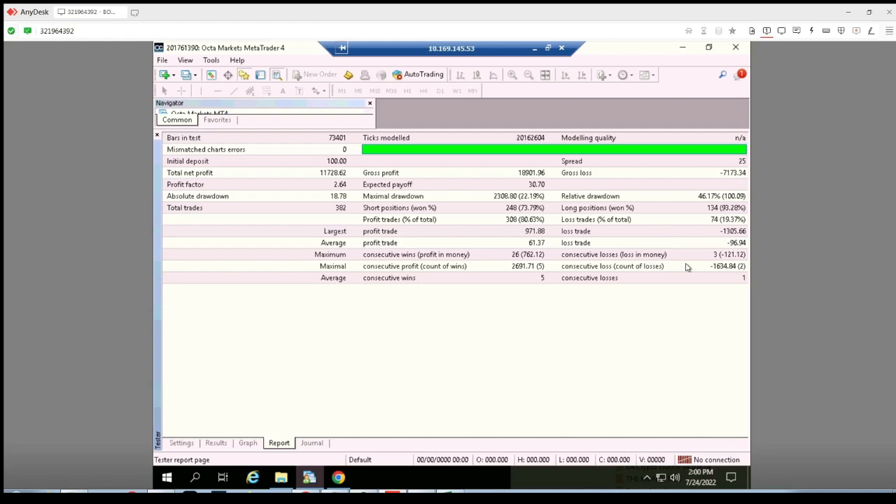
pyautogui.moveTo(634, 292)
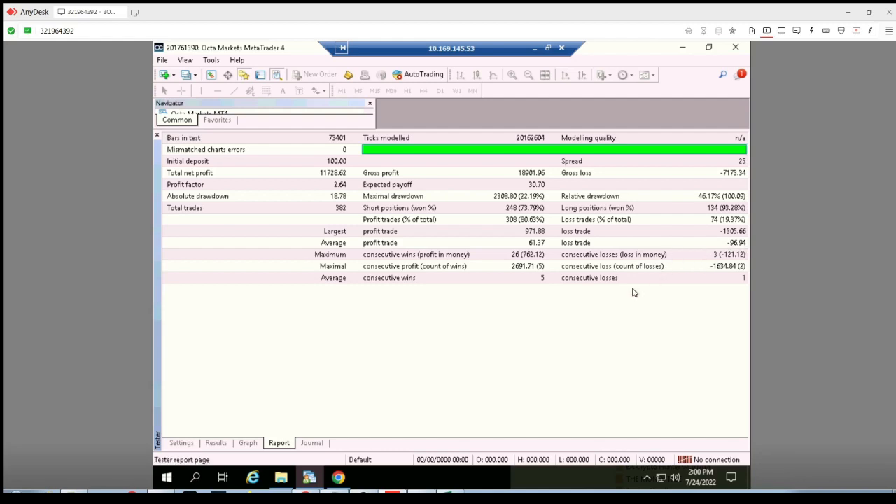
pyautogui.moveTo(287, 402)
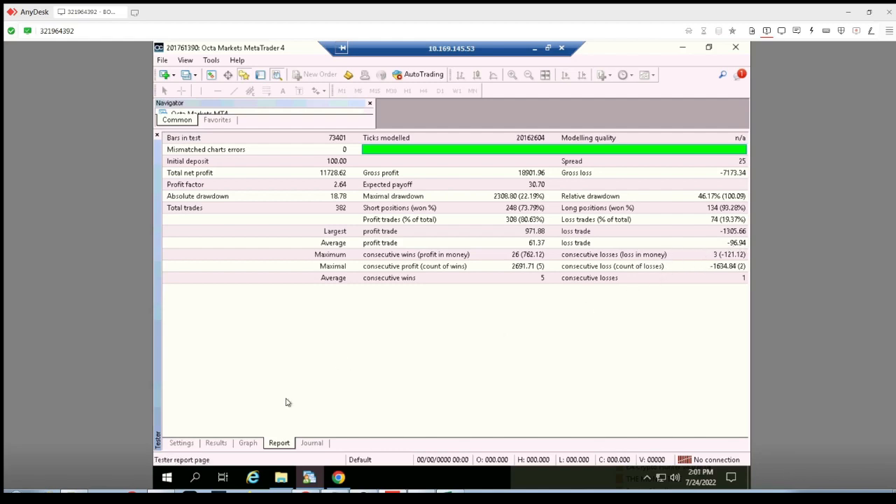
pyautogui.click(215, 442)
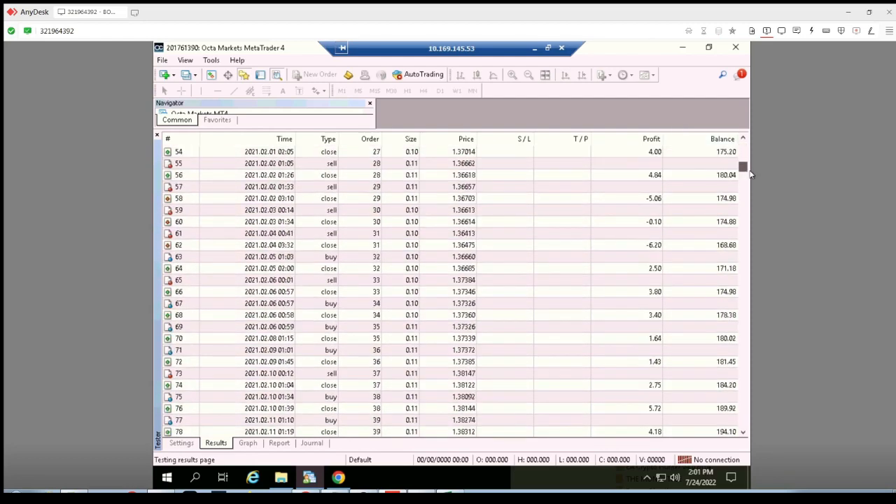
pyautogui.scroll(3)
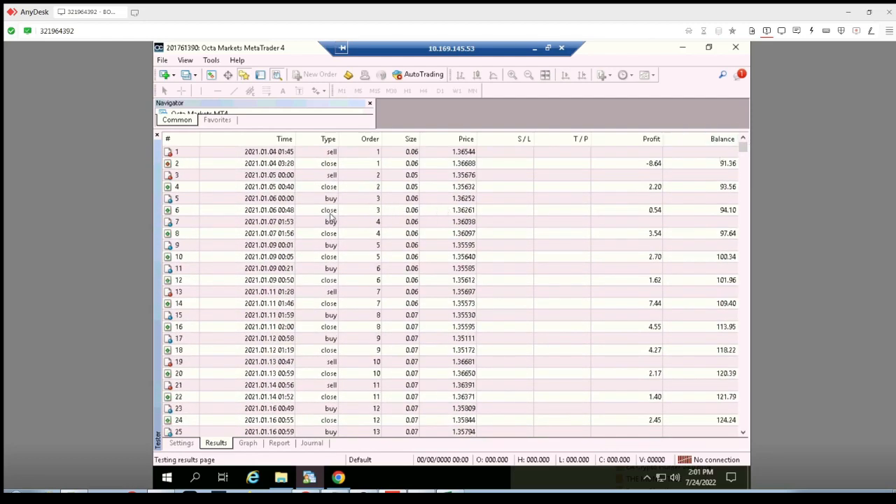
pyautogui.scroll(-3)
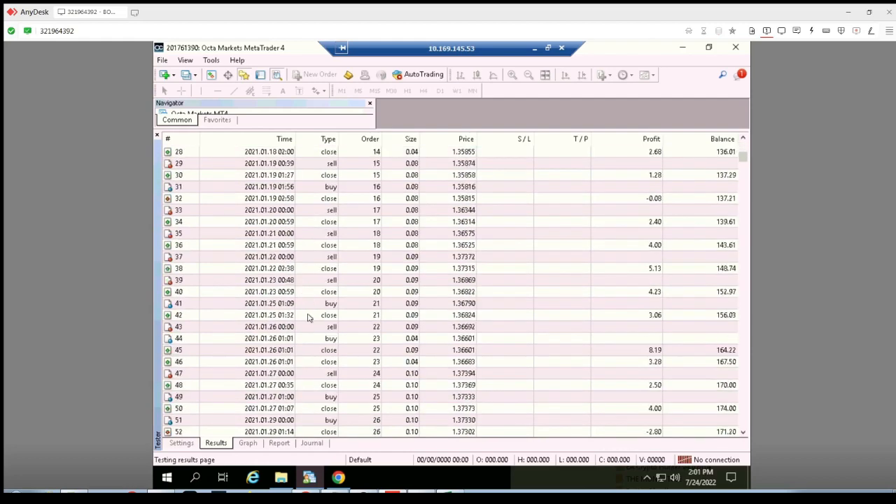
pyautogui.scroll(-3)
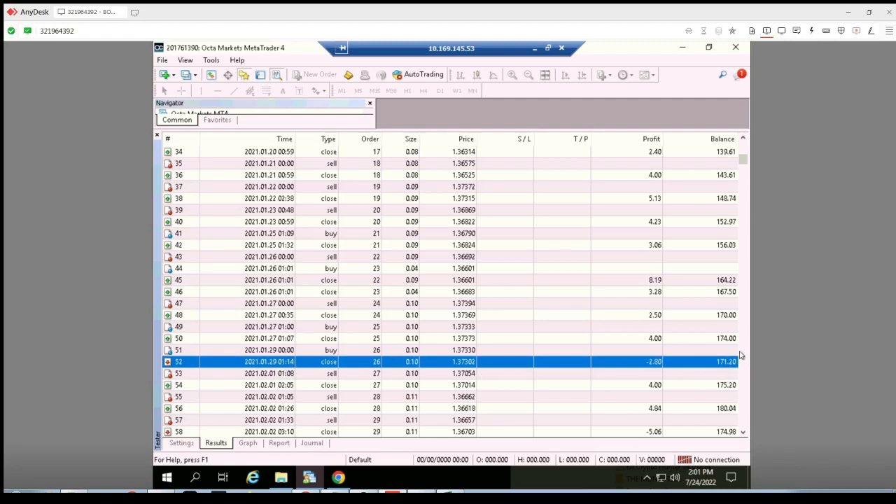
pyautogui.moveTo(772, 234)
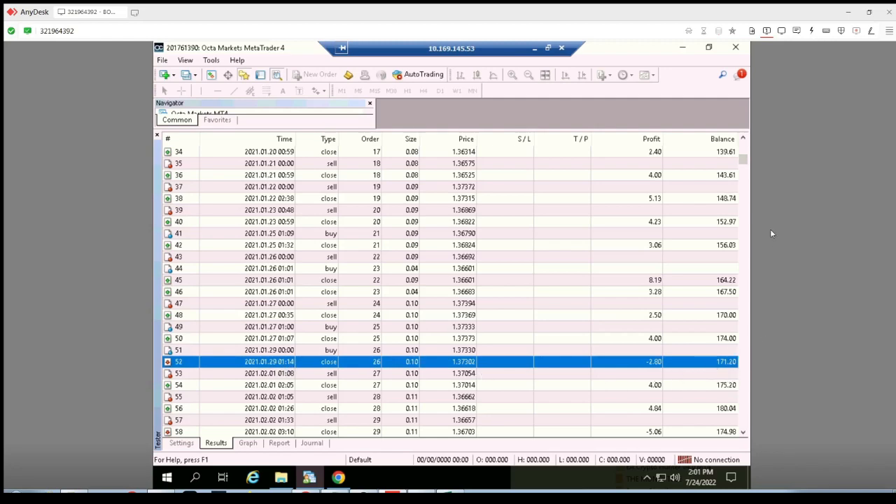
pyautogui.scroll(-3)
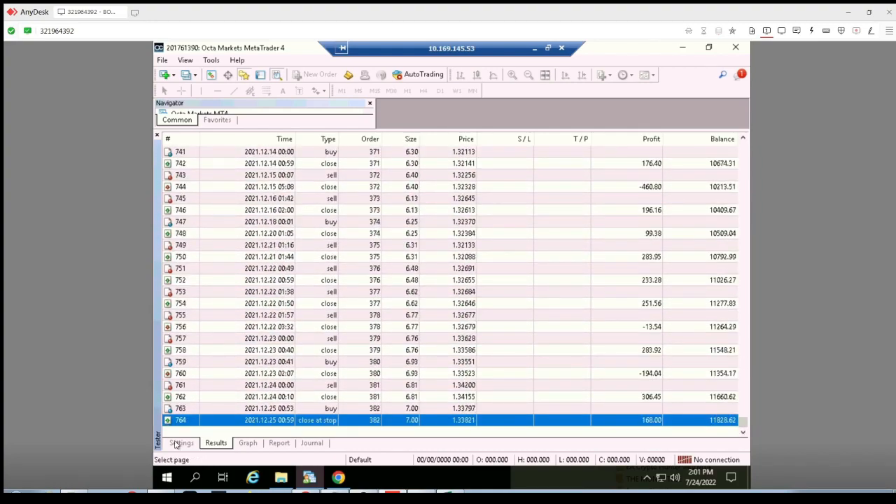
pyautogui.click(248, 442)
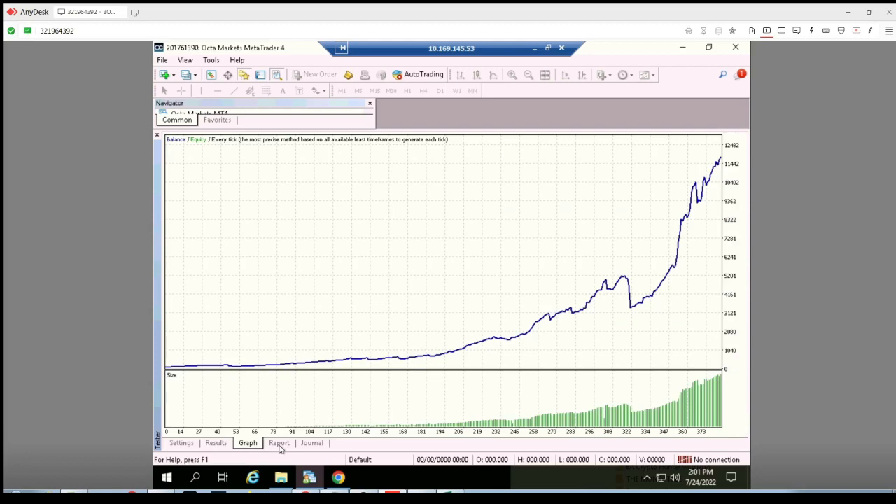
pyautogui.click(278, 443)
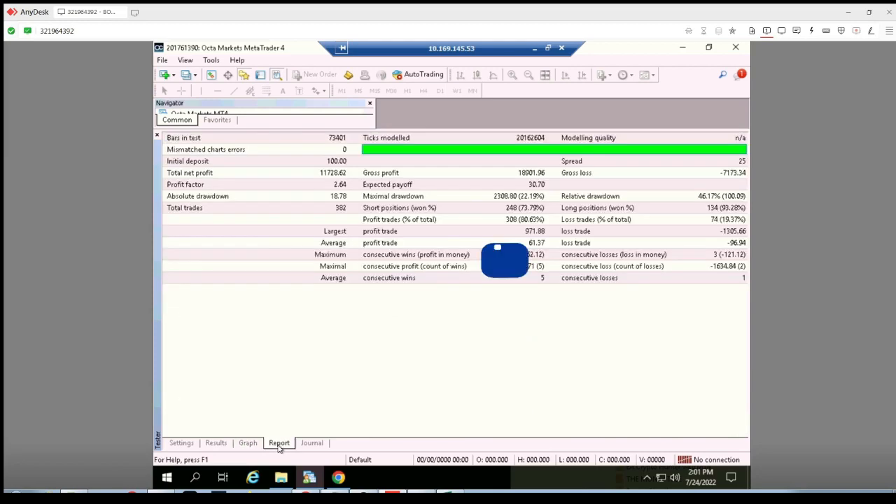